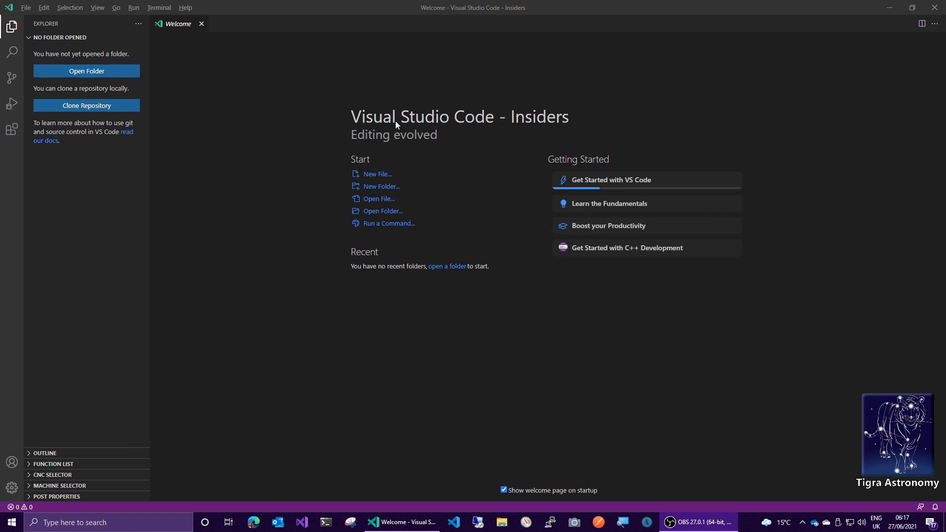
mouse_move(550, 128)
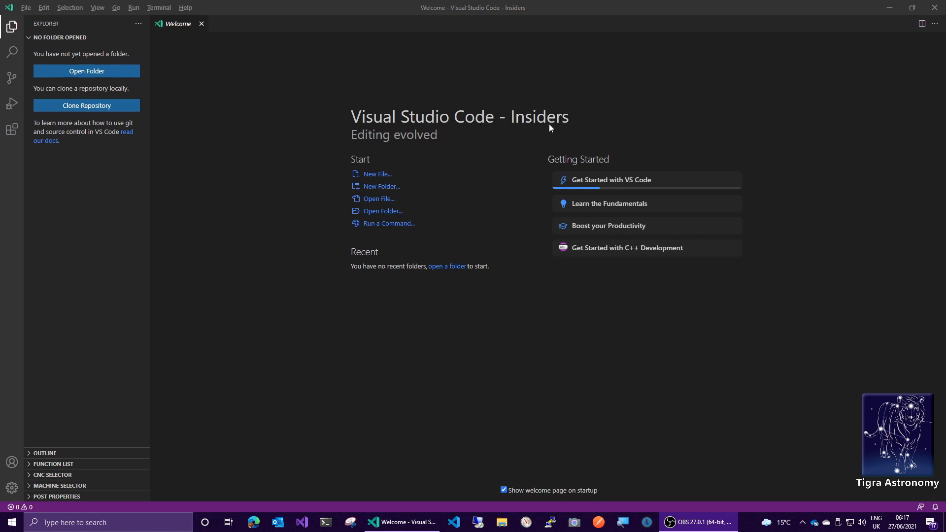
mouse_move(539, 133)
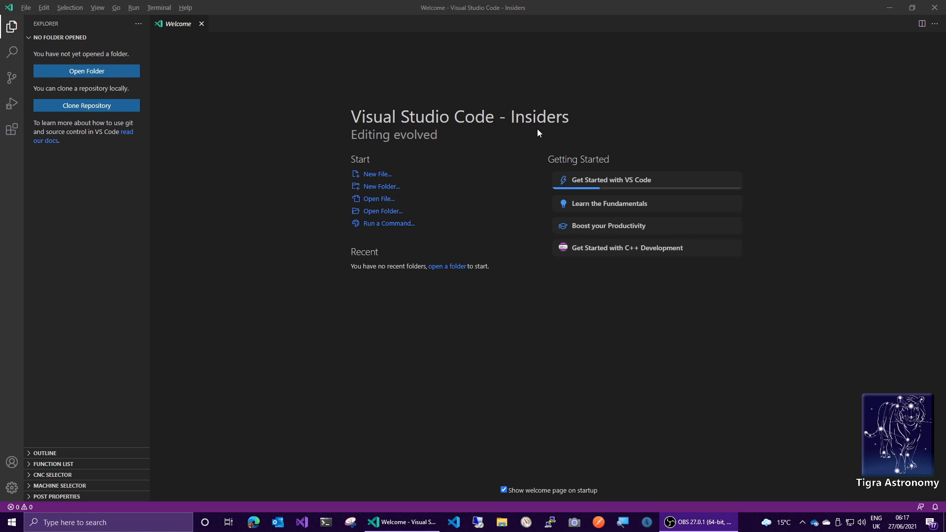
mouse_move(499, 131)
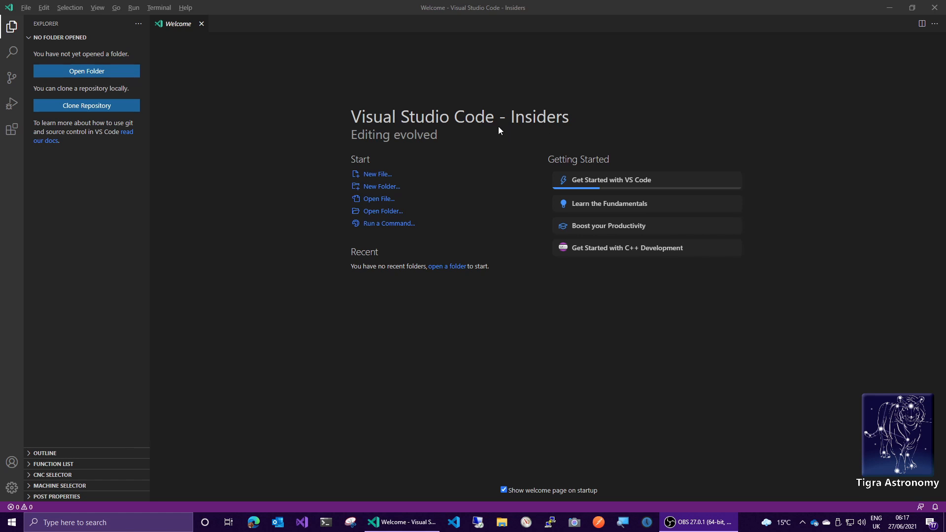
mouse_move(145, 159)
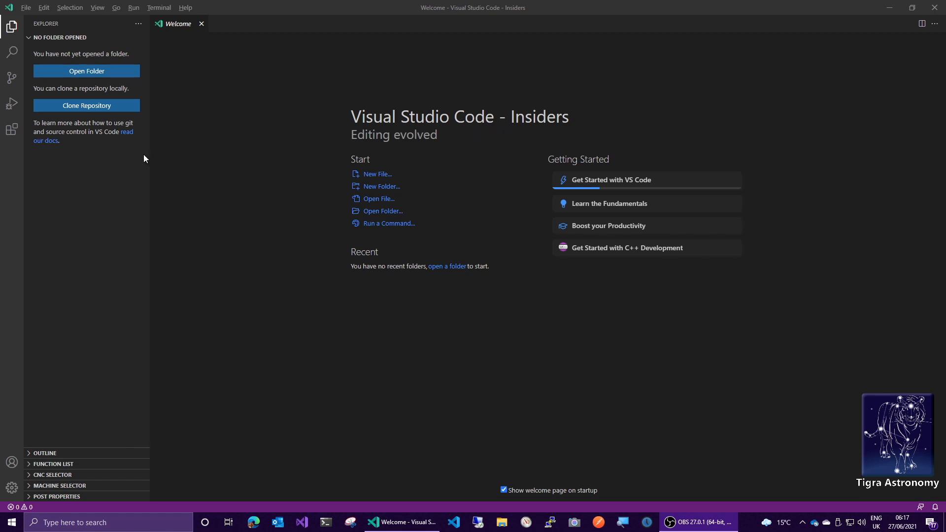
mouse_move(440, 123)
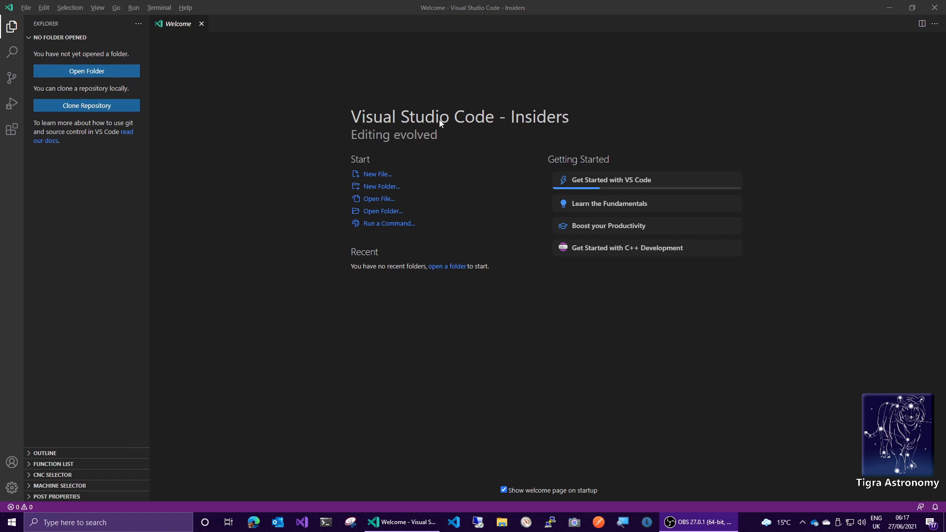
mouse_move(267, 192)
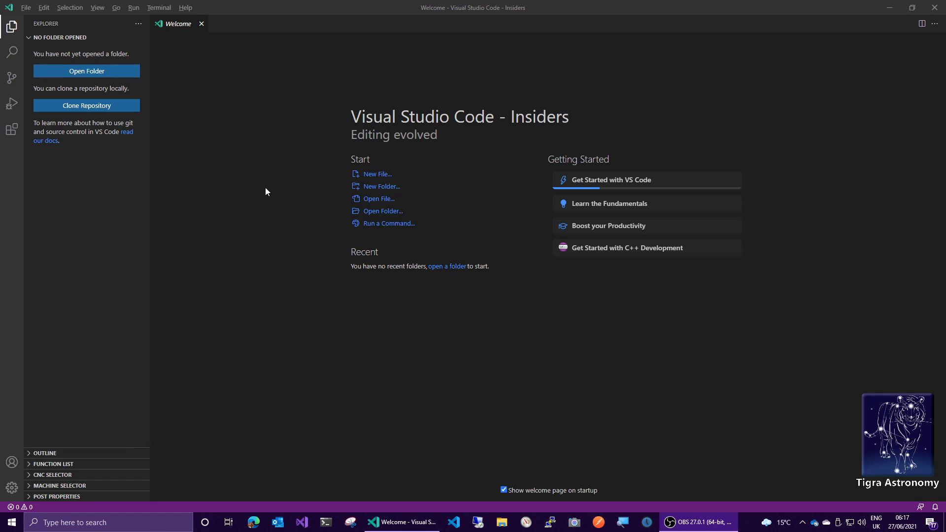
mouse_move(268, 189)
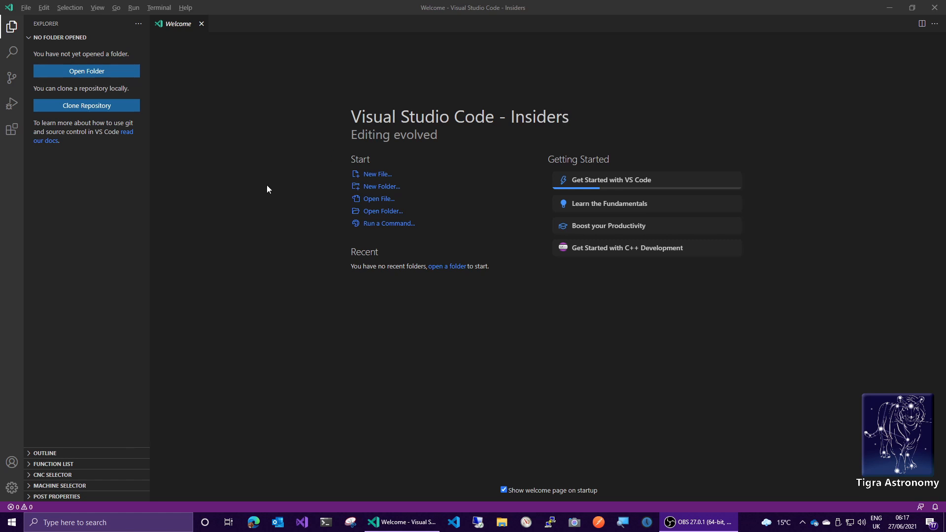
mouse_move(227, 192)
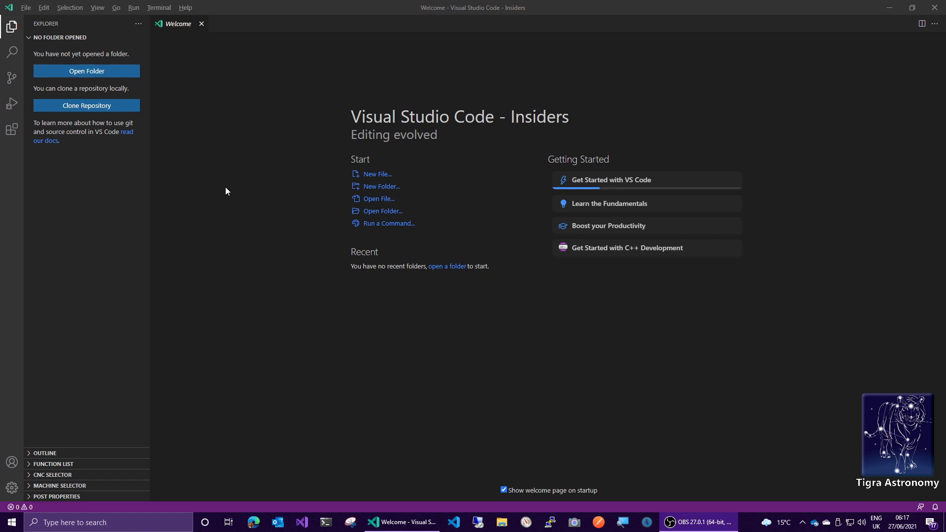
mouse_move(125, 194)
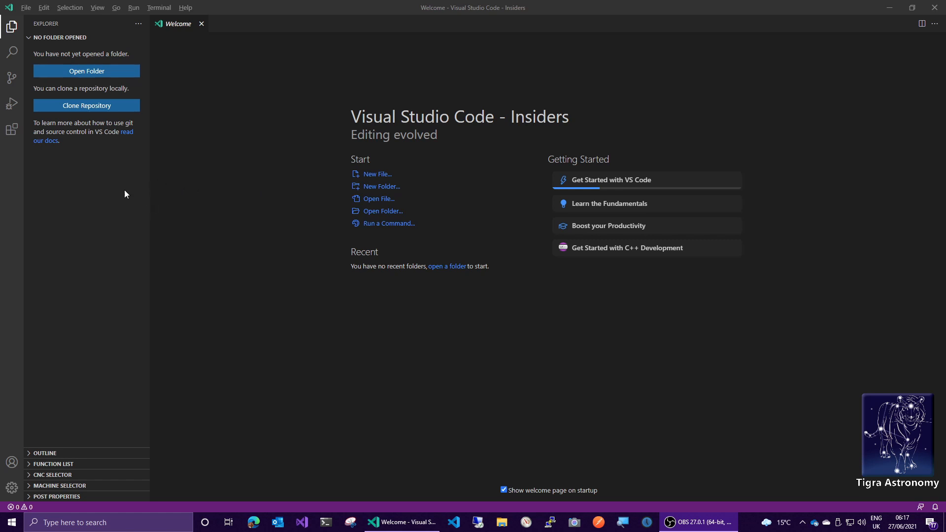
mouse_move(31, 175)
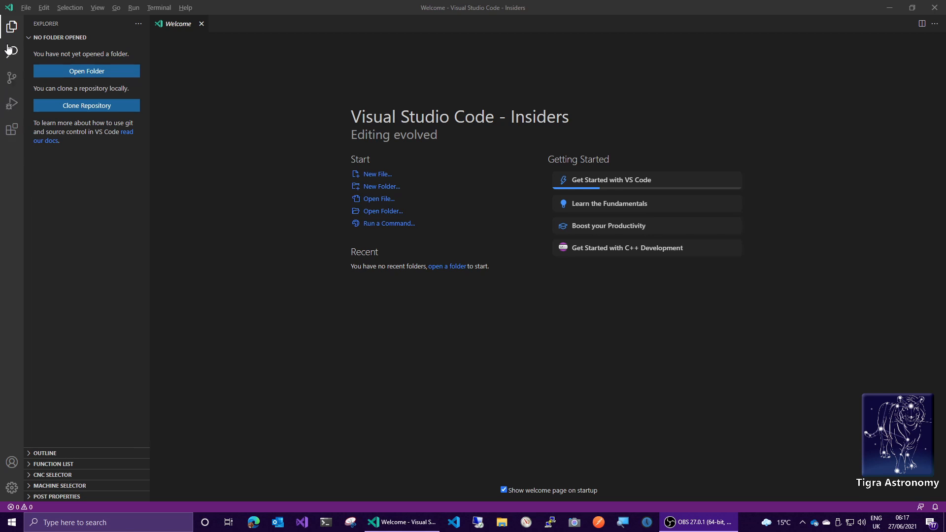
mouse_move(12, 53)
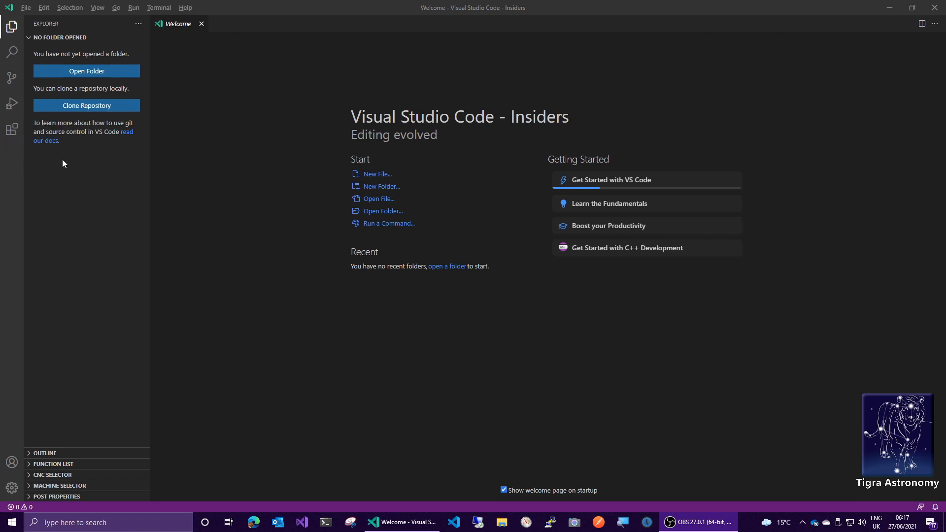
mouse_move(11, 129)
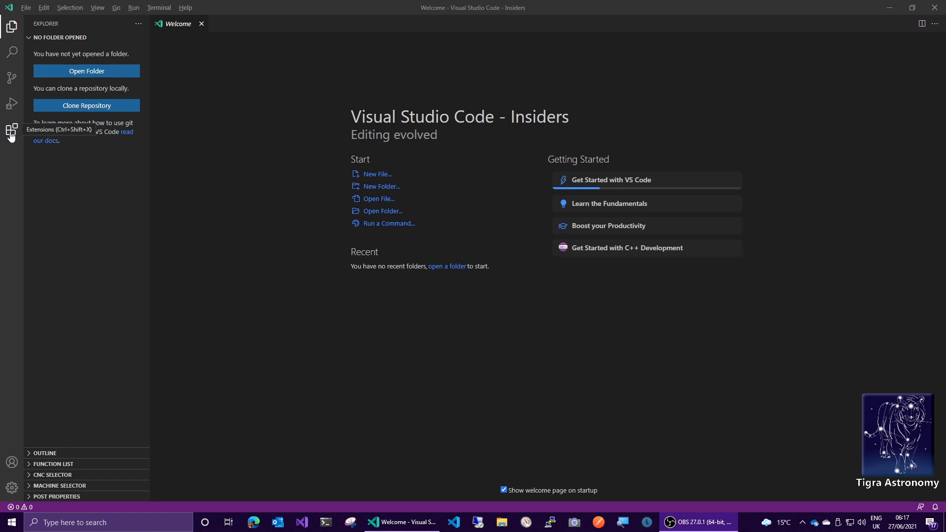
- Search the Extensions marketplace for 'remote' and open the Remote Development extension pack
click(12, 128)
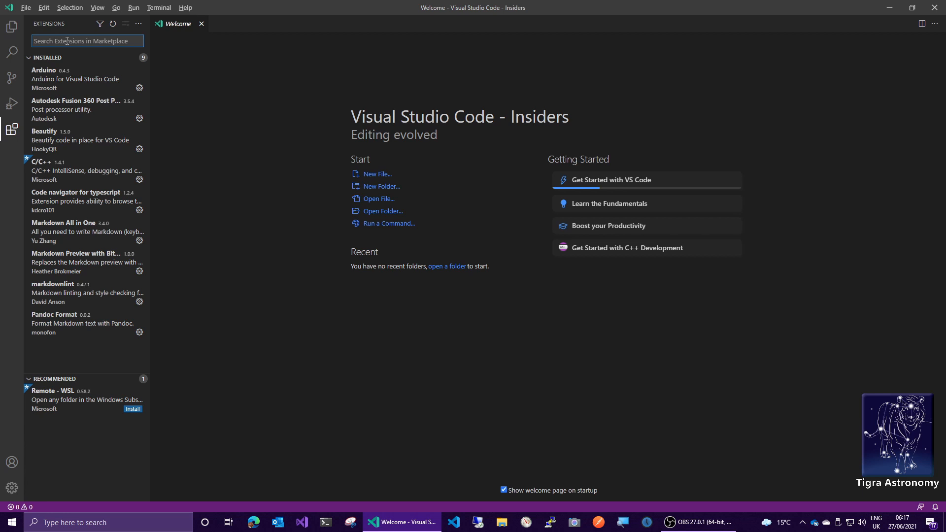
text(remote)
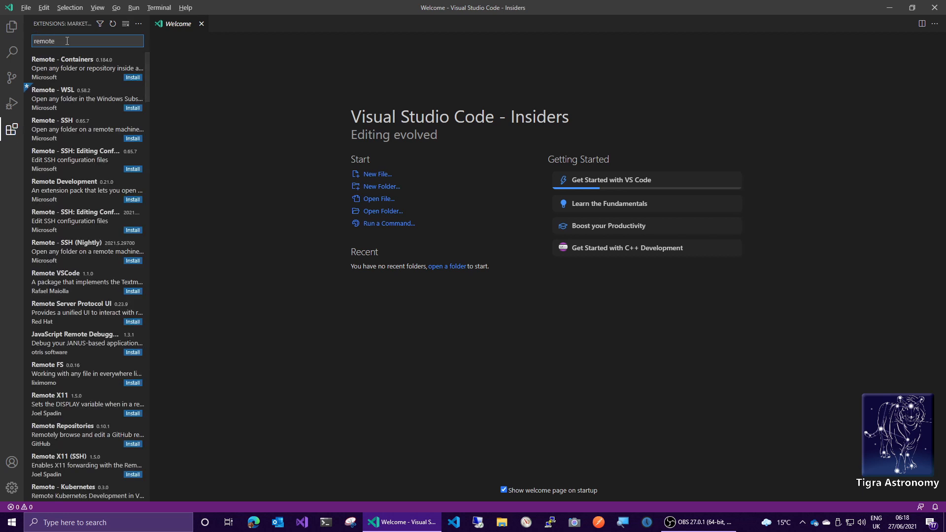
mouse_move(57, 82)
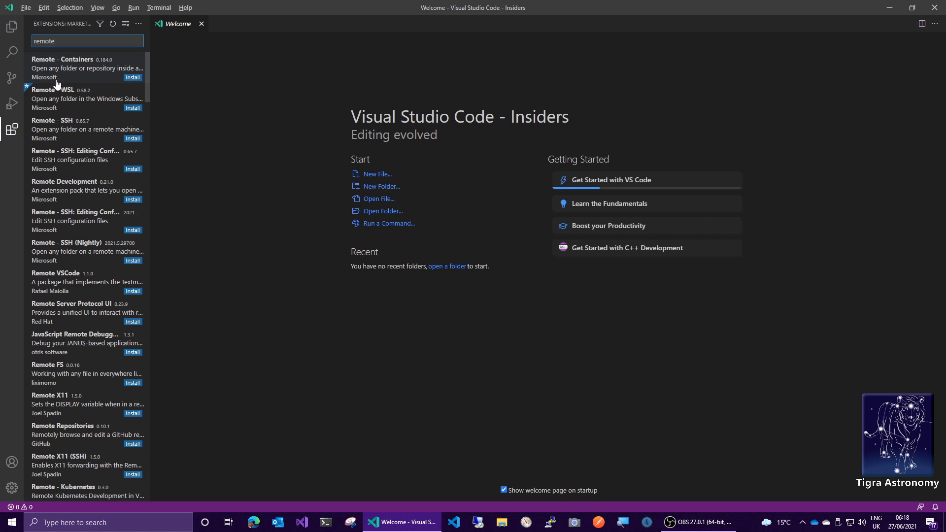
mouse_move(89, 128)
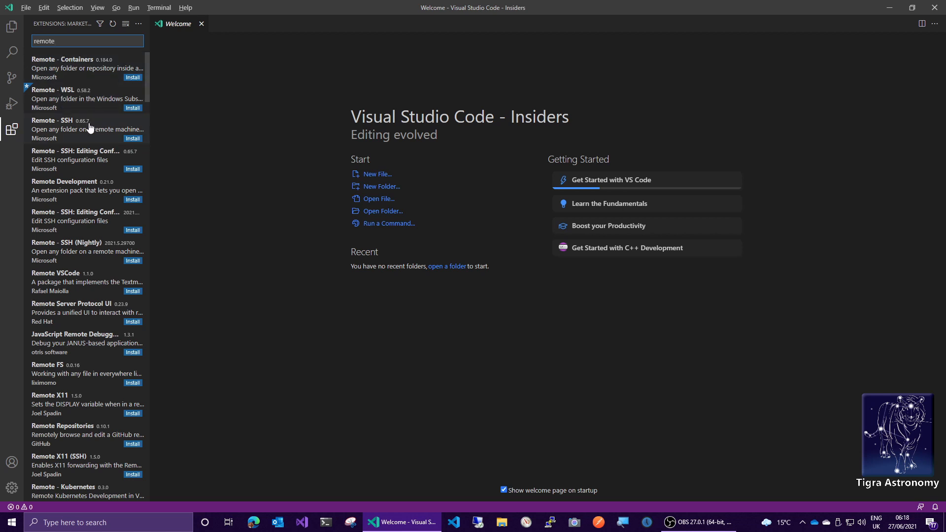
mouse_move(48, 197)
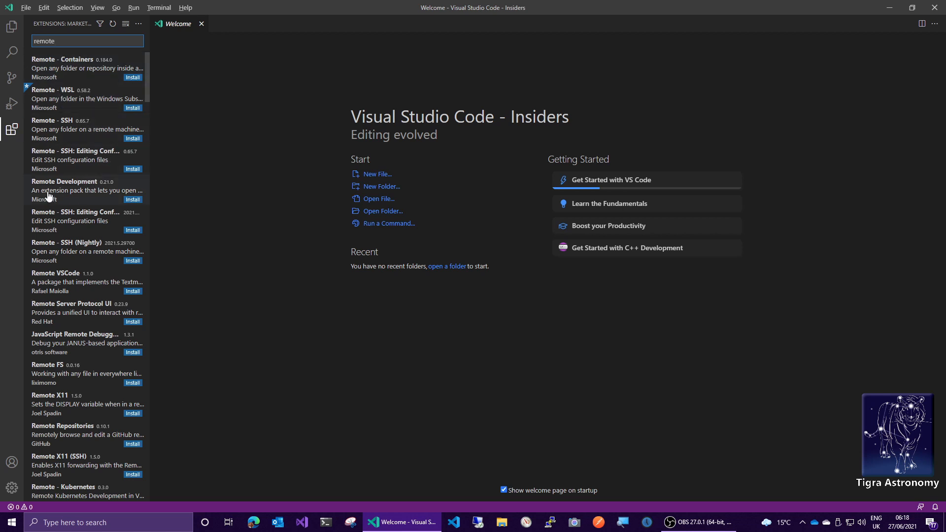
click(64, 185)
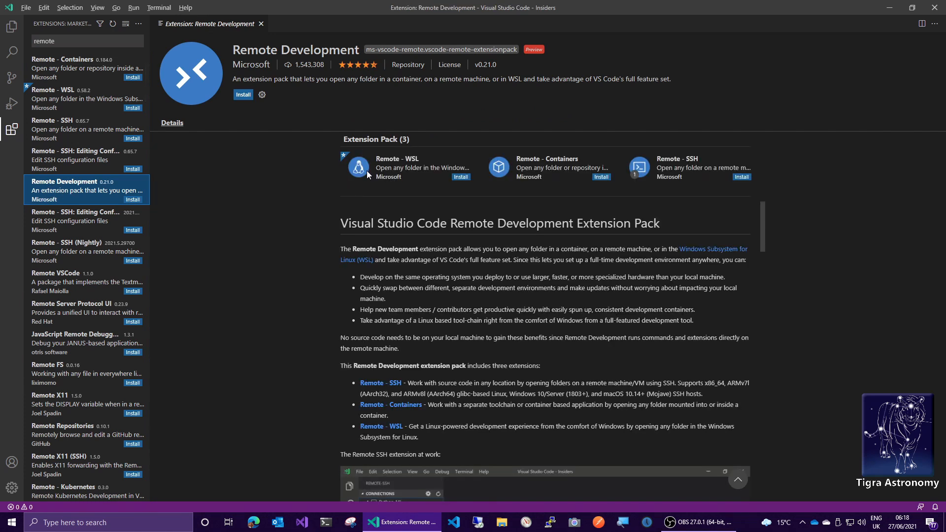
mouse_move(618, 180)
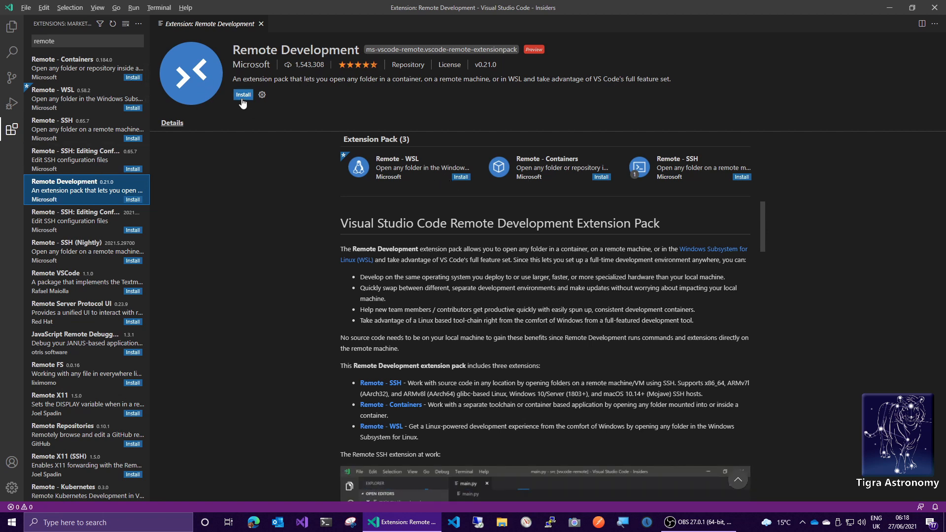
- Install the Remote Development pack (Remote - WSL, Containers and SSH)
click(243, 95)
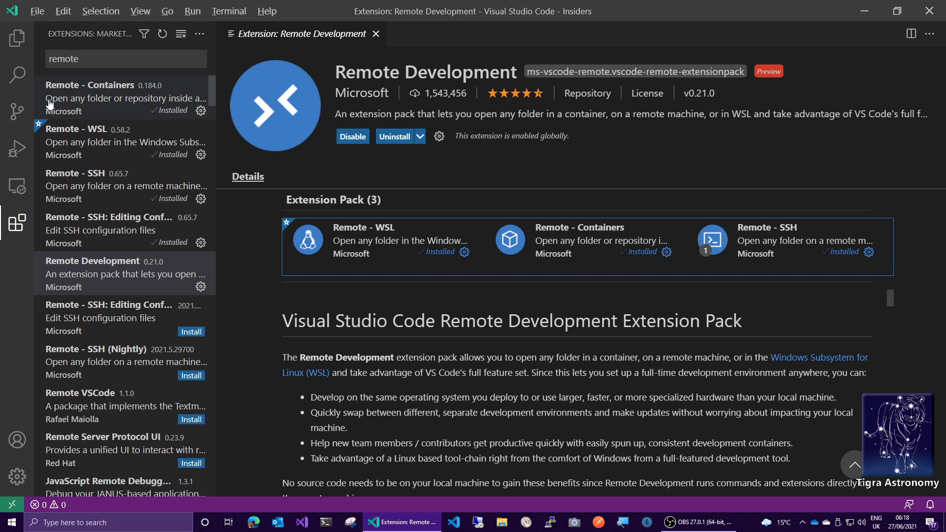
mouse_move(17, 187)
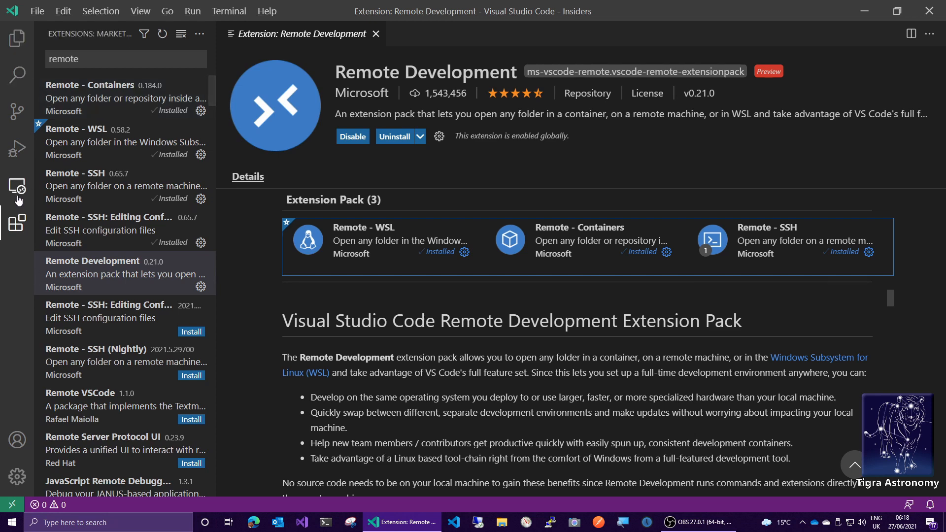
mouse_move(16, 187)
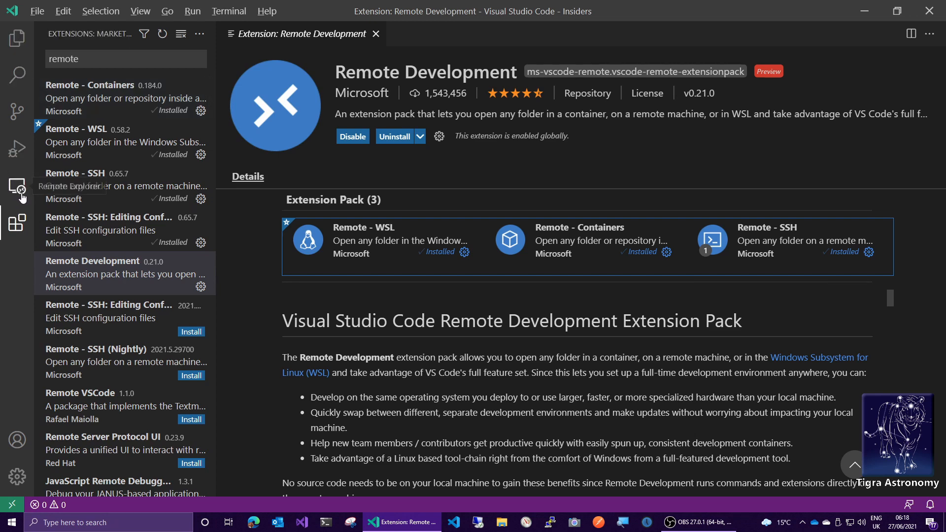
mouse_move(102, 326)
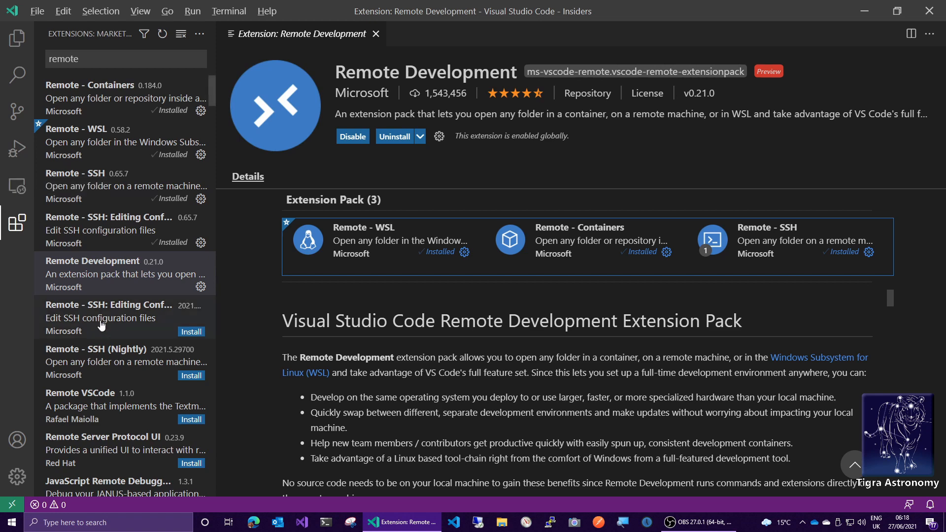
- Show SSH Targets in the Remote Explorer, listing voron.local and ender3.local
click(16, 188)
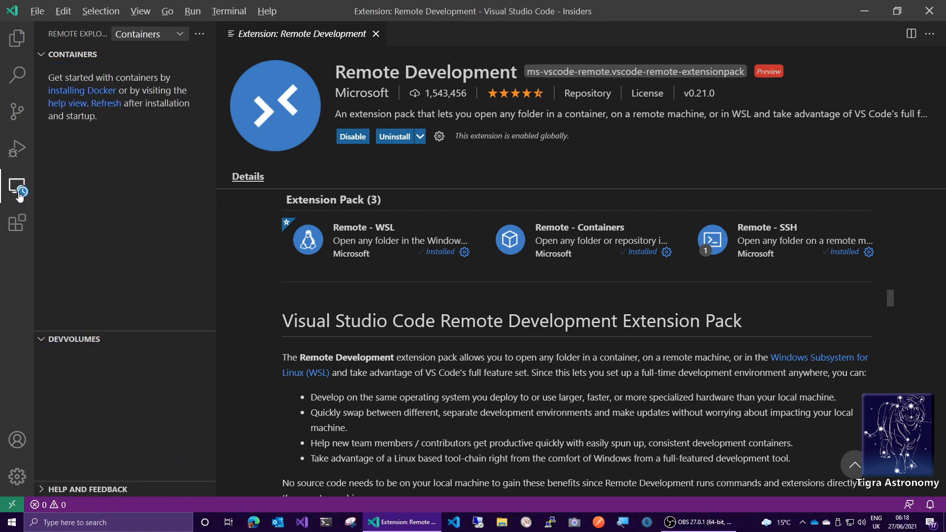
mouse_move(153, 178)
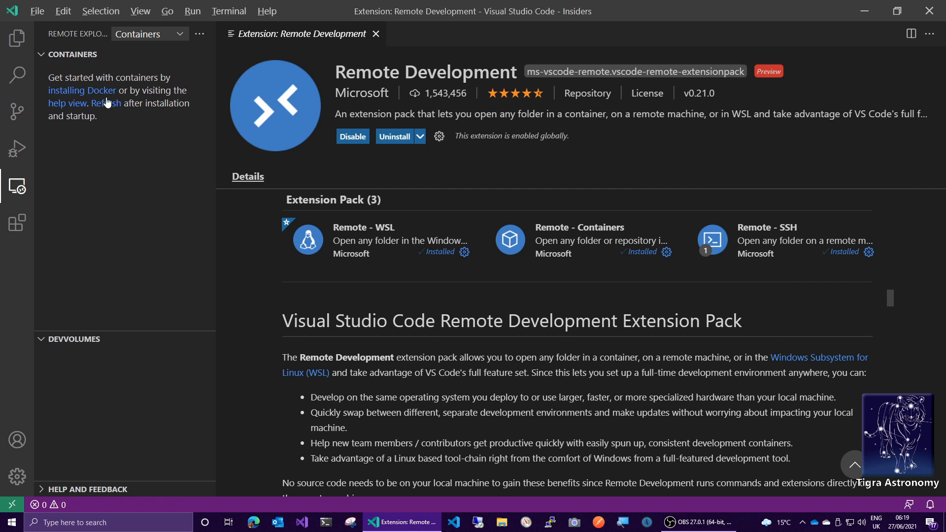
click(150, 34)
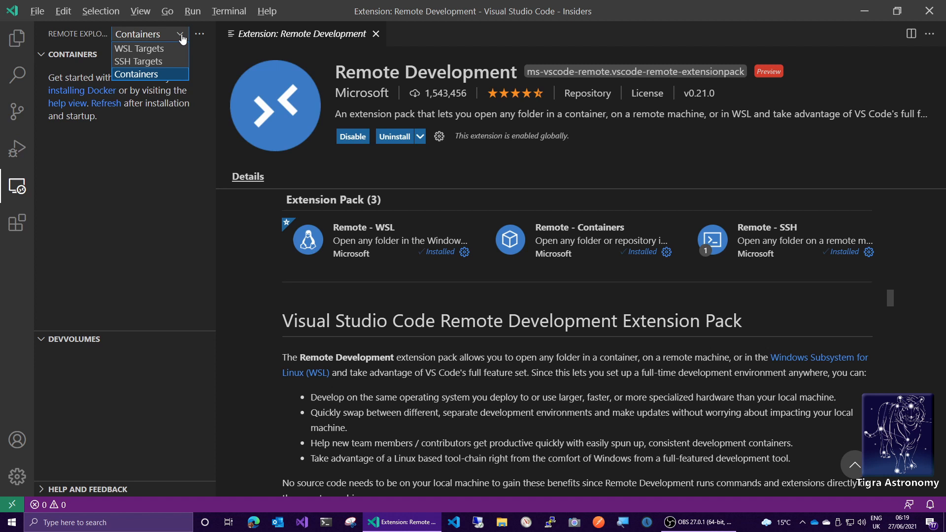
mouse_move(139, 61)
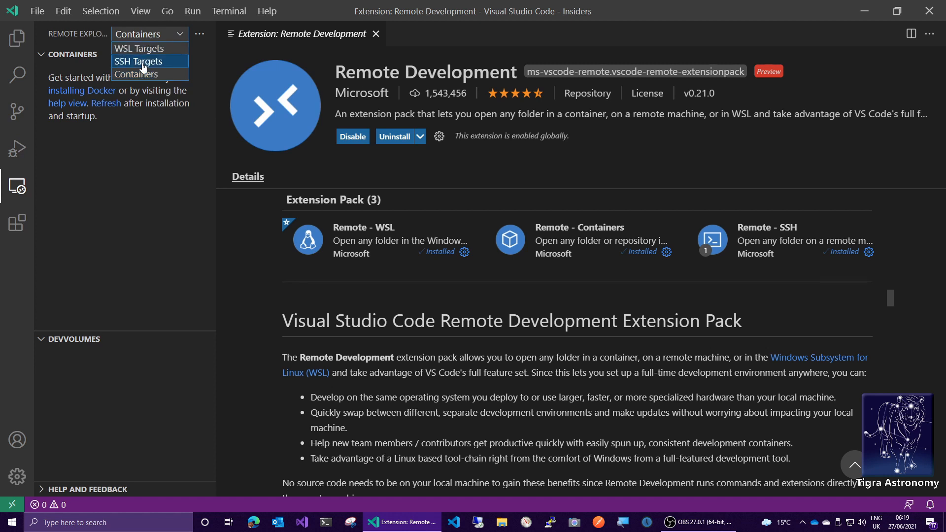
click(138, 61)
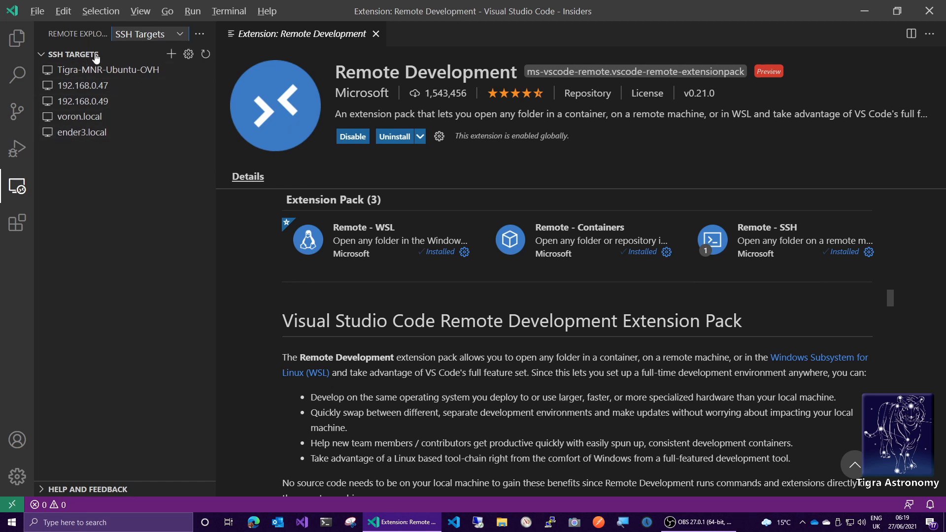
mouse_move(77, 116)
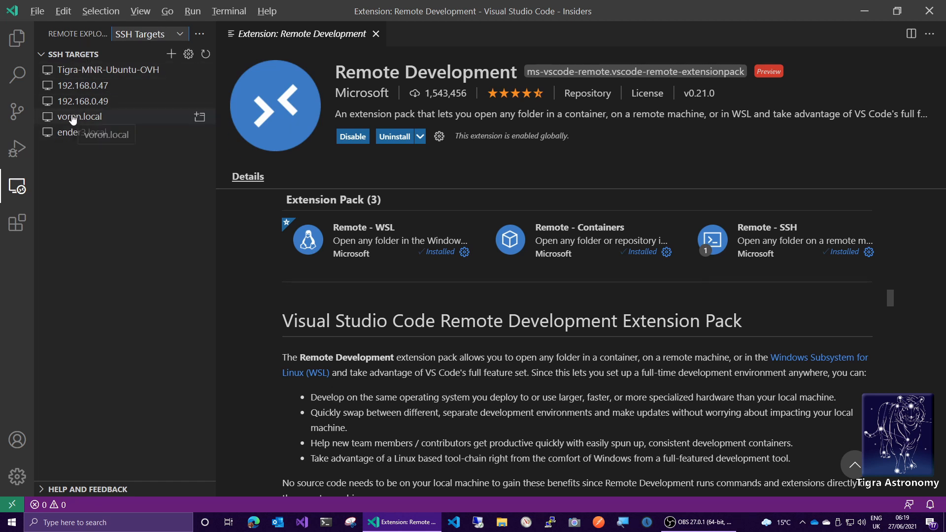
mouse_move(181, 55)
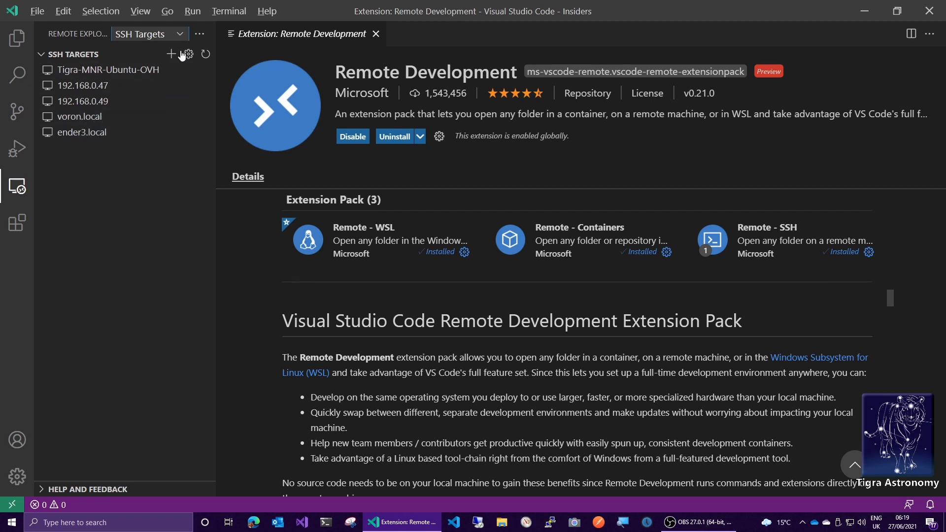
click(170, 54)
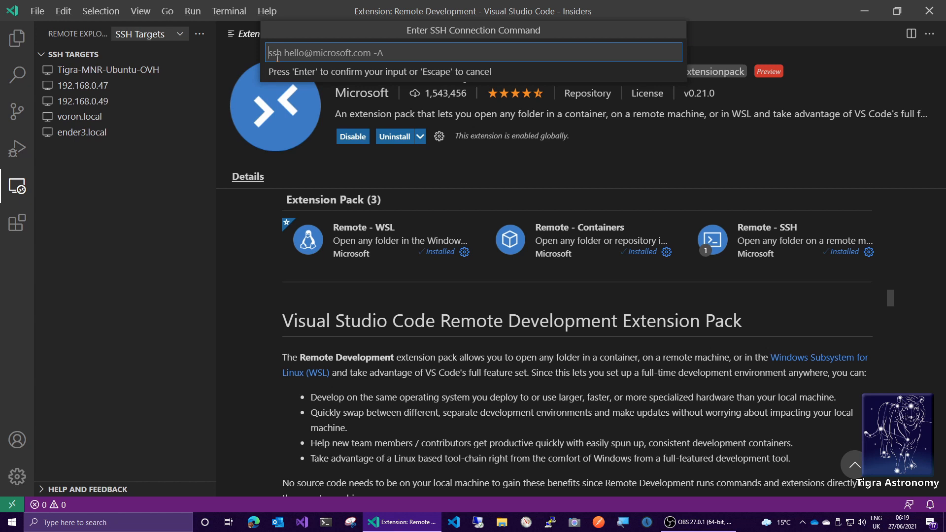
mouse_move(409, 50)
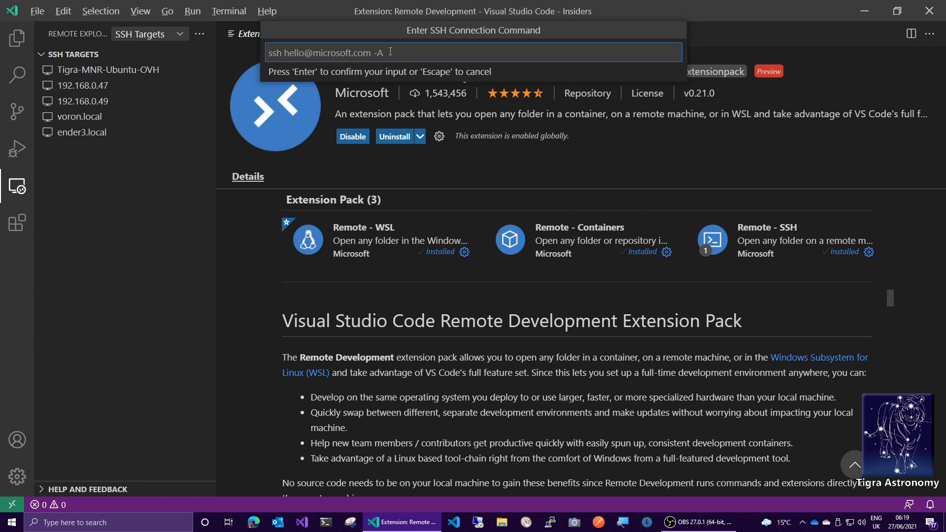
mouse_move(331, 25)
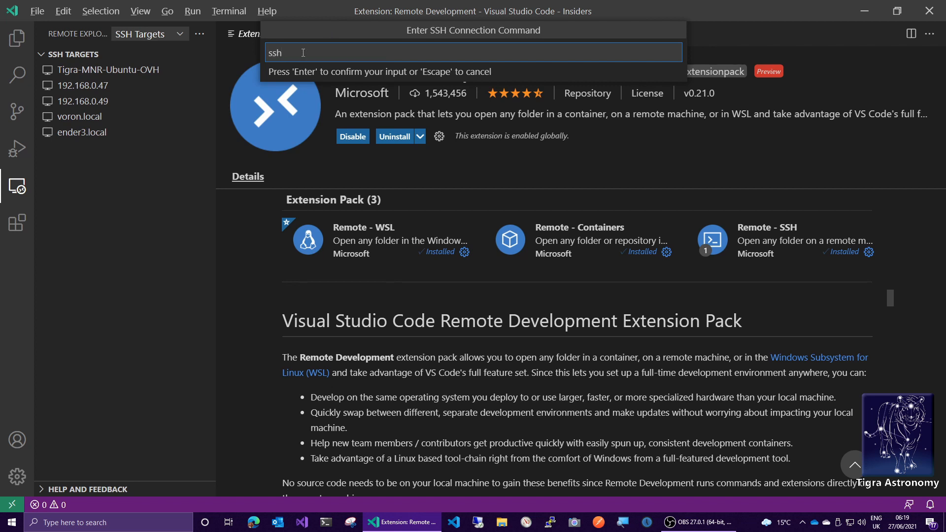
text(pi)
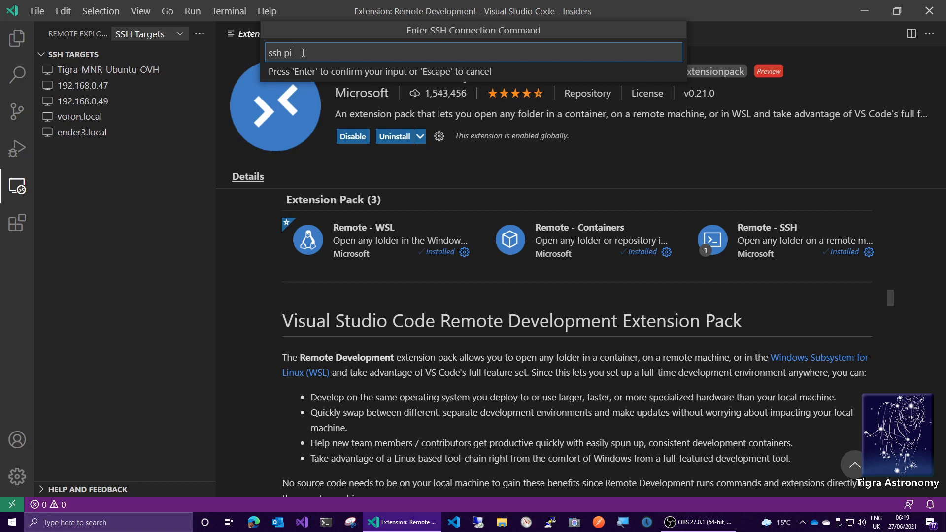
text(@)
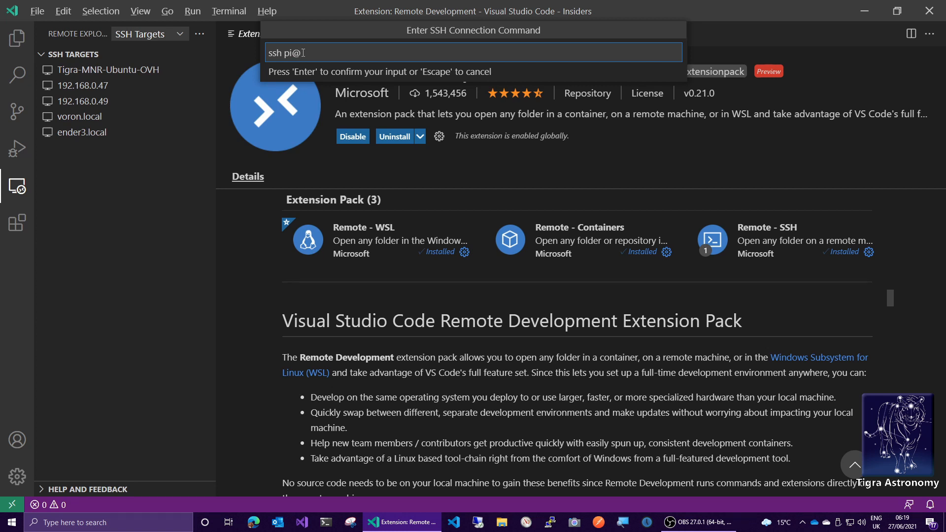
text(voron.local -)
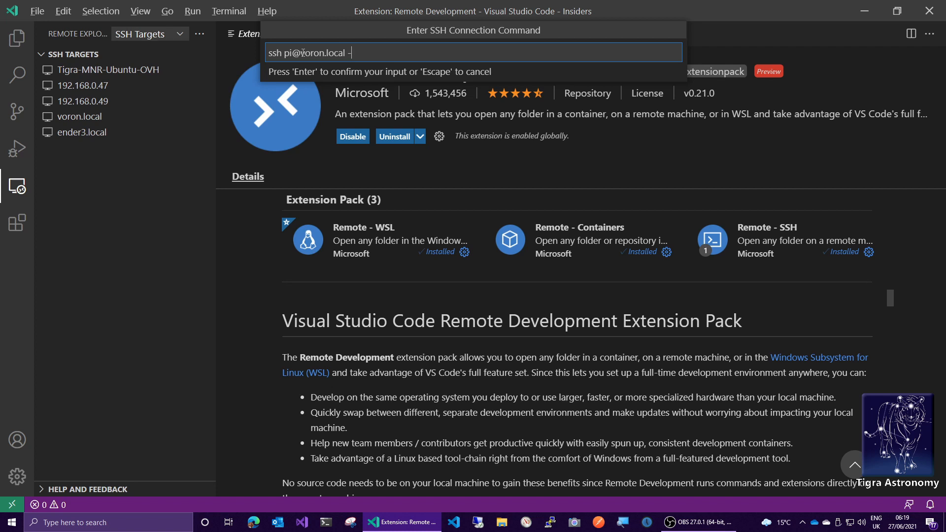
text(A)
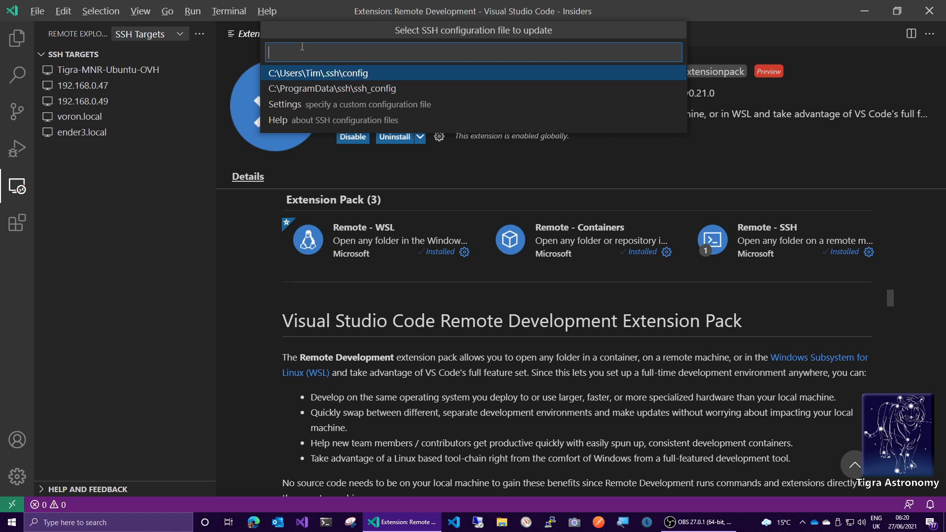
mouse_move(413, 43)
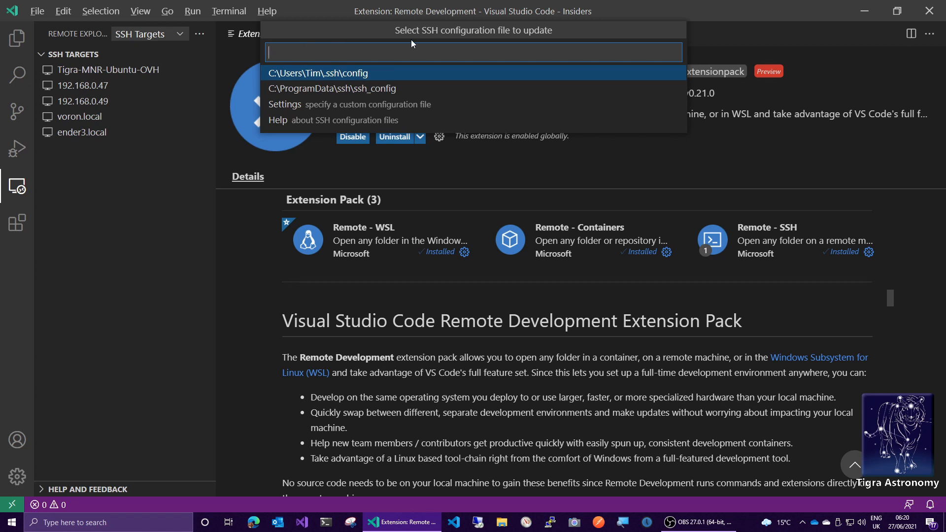
mouse_move(284, 85)
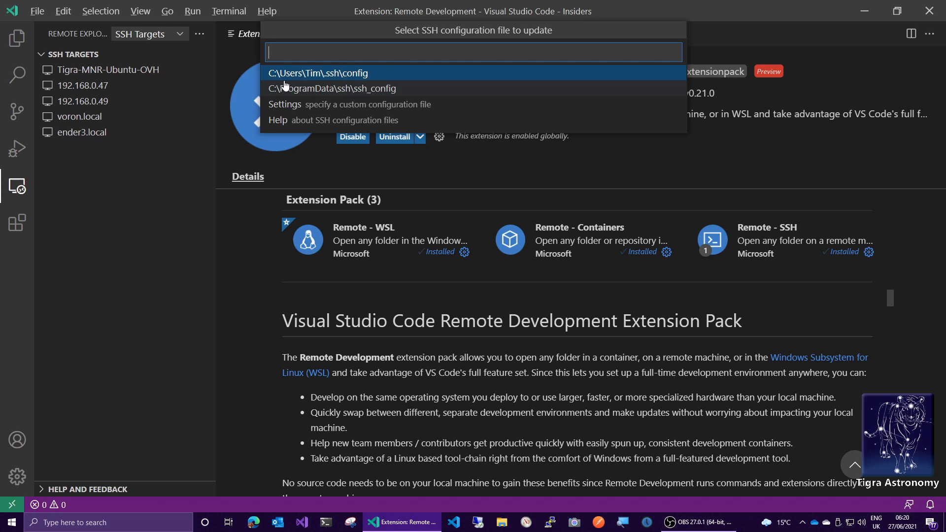
mouse_move(308, 82)
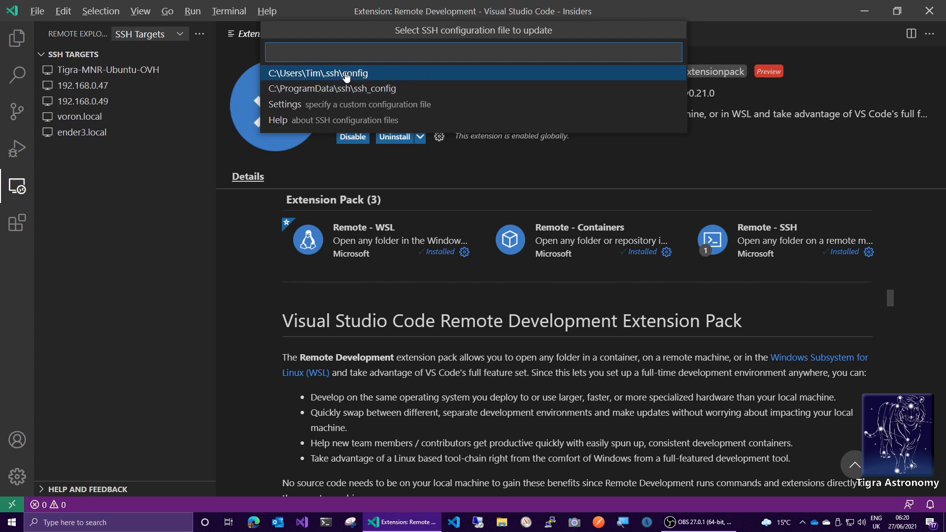
mouse_move(362, 88)
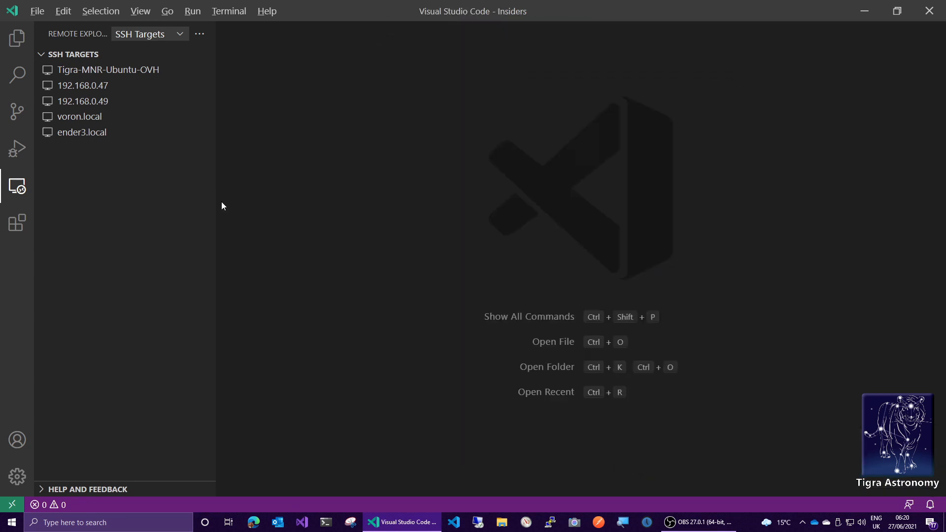
- Connect to voron.local in a new maximized window, closing the original window
click(79, 117)
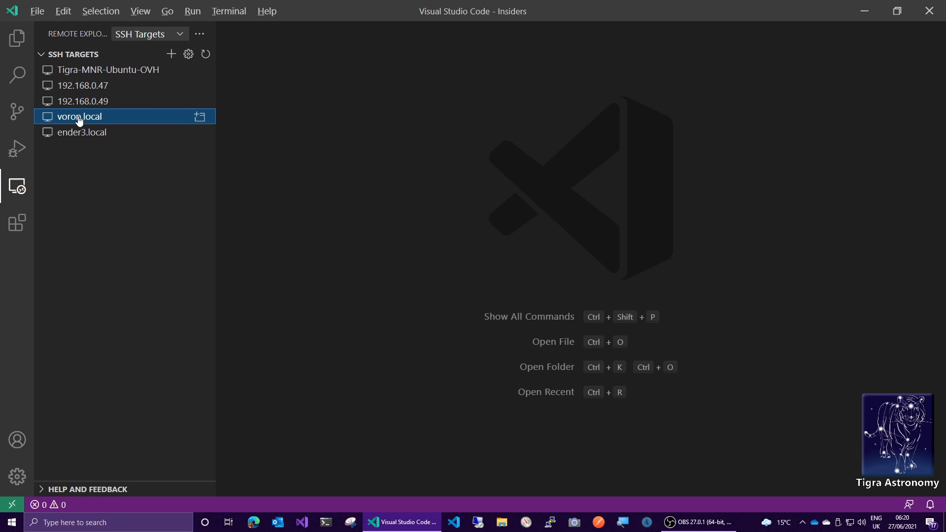
mouse_move(200, 117)
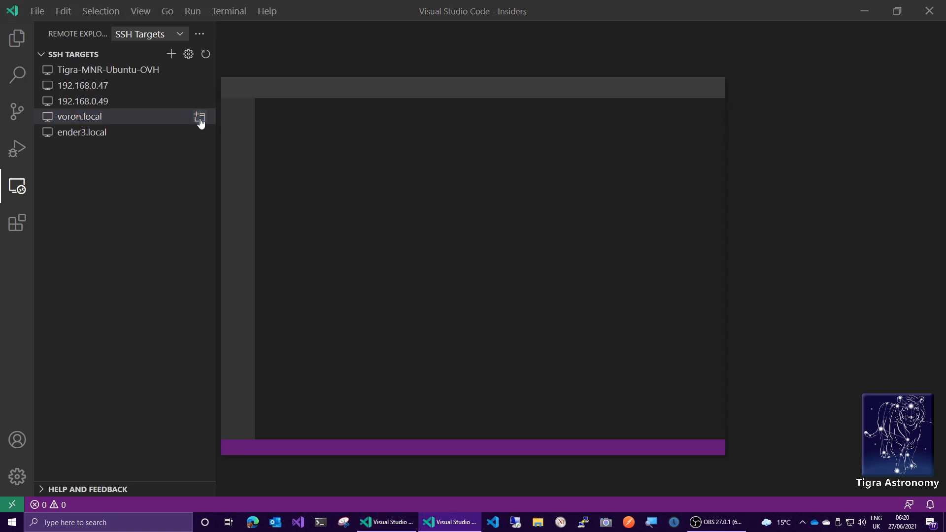
click(199, 116)
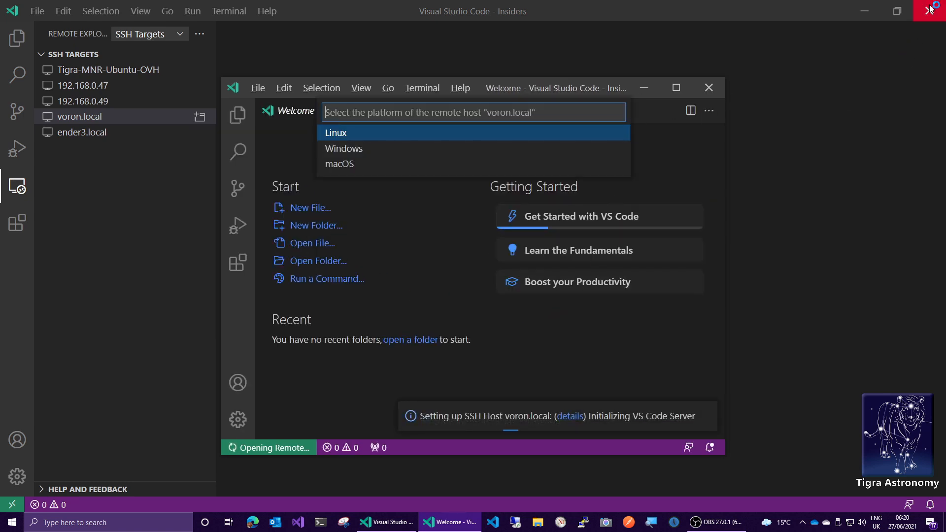
click(931, 9)
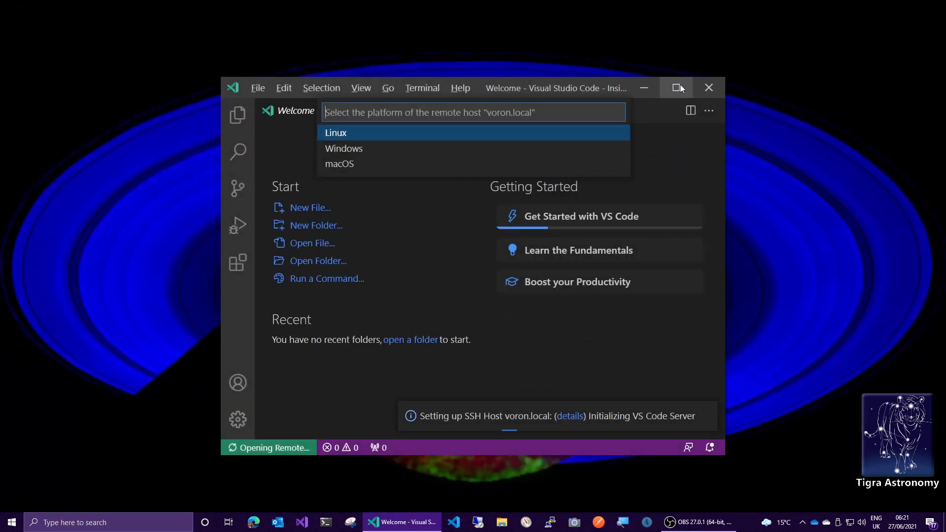
click(678, 87)
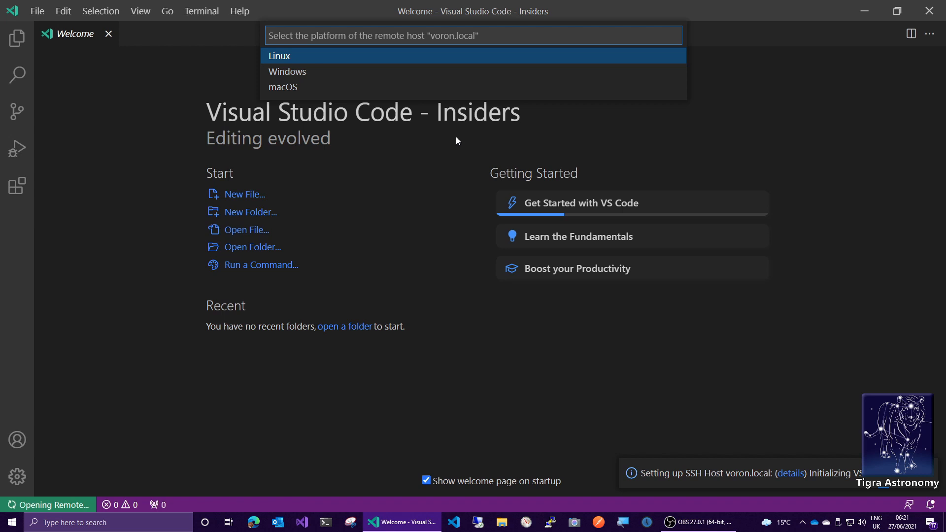
mouse_move(292, 49)
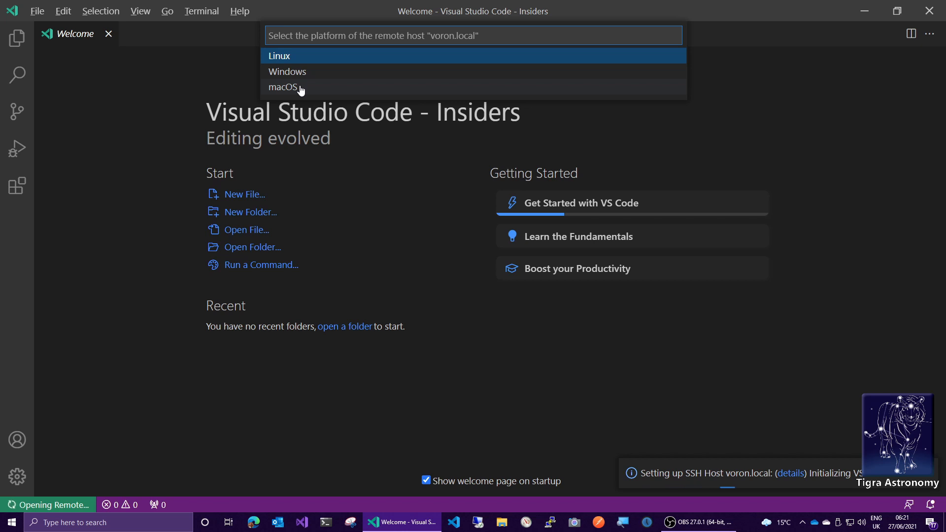
mouse_move(278, 57)
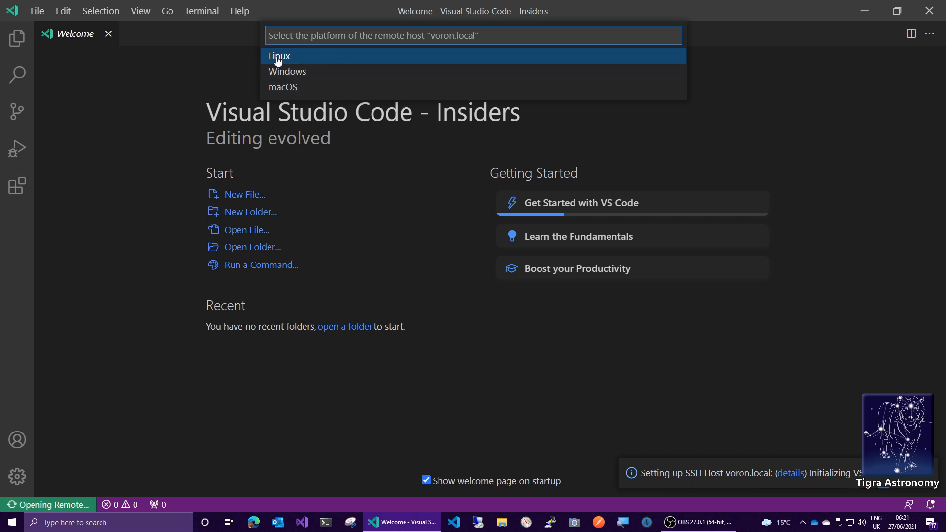
click(279, 55)
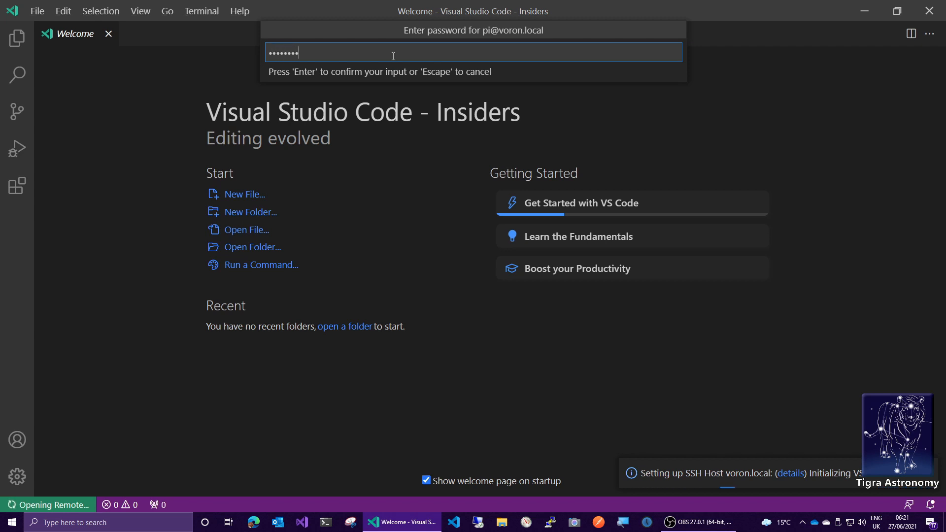
key(Enter)
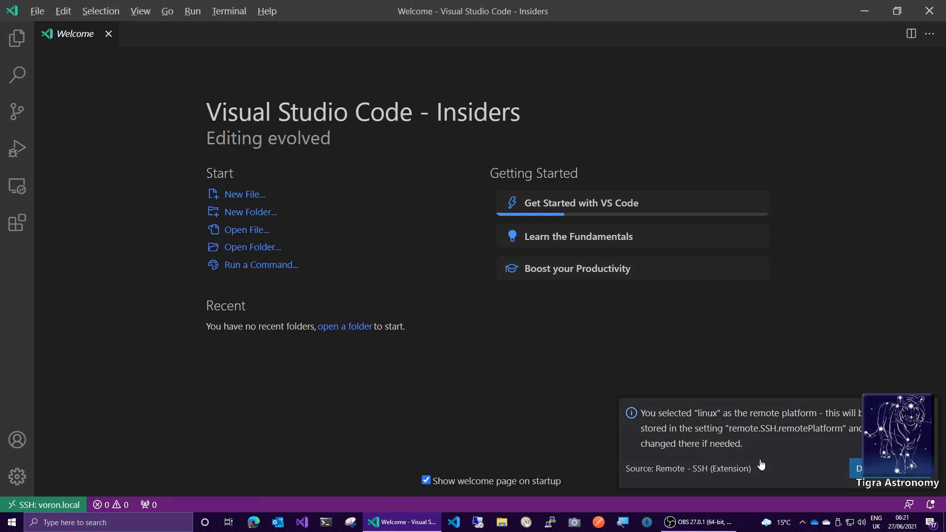
mouse_move(757, 447)
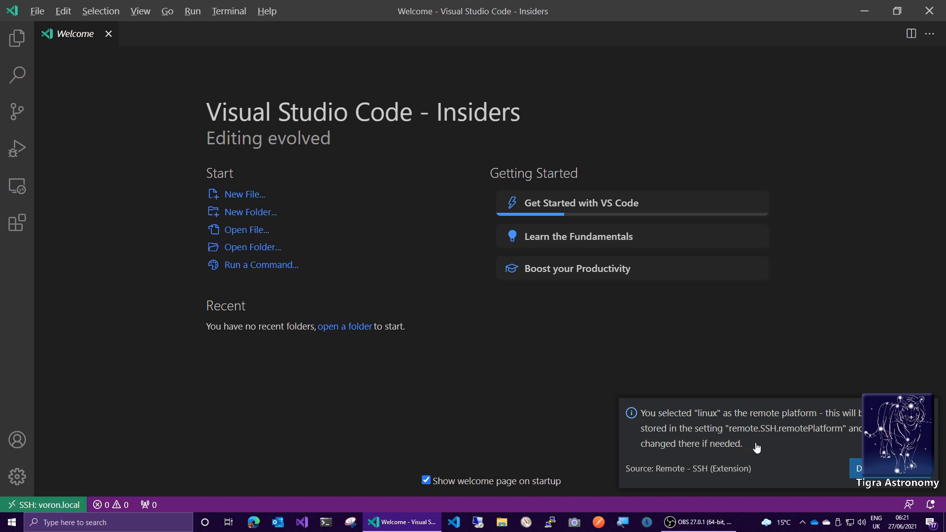
- Open the remote folder /home/pi on voron.local, entering the SSH password
click(16, 38)
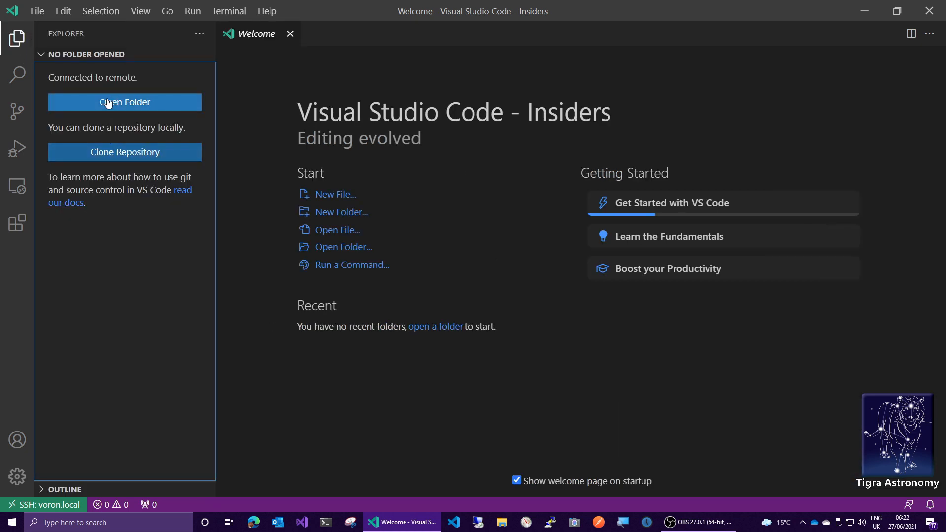
click(124, 101)
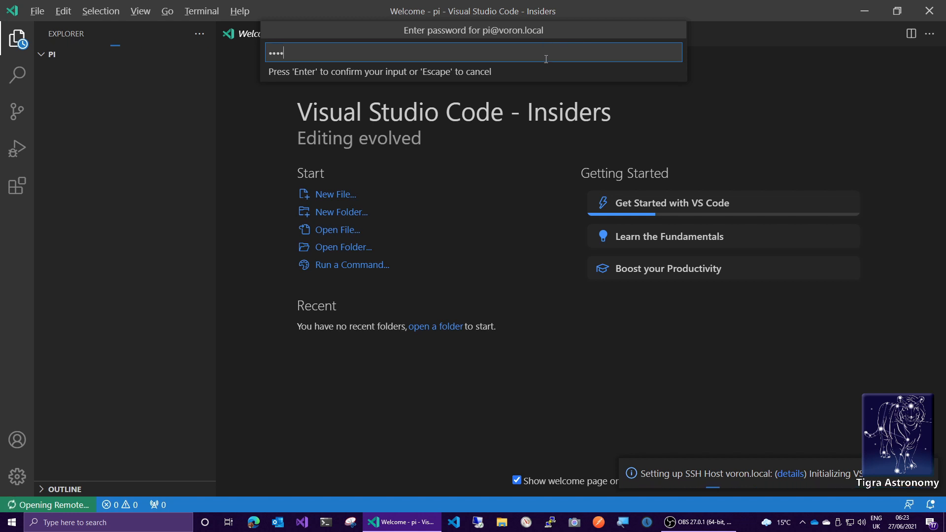
key(Enter)
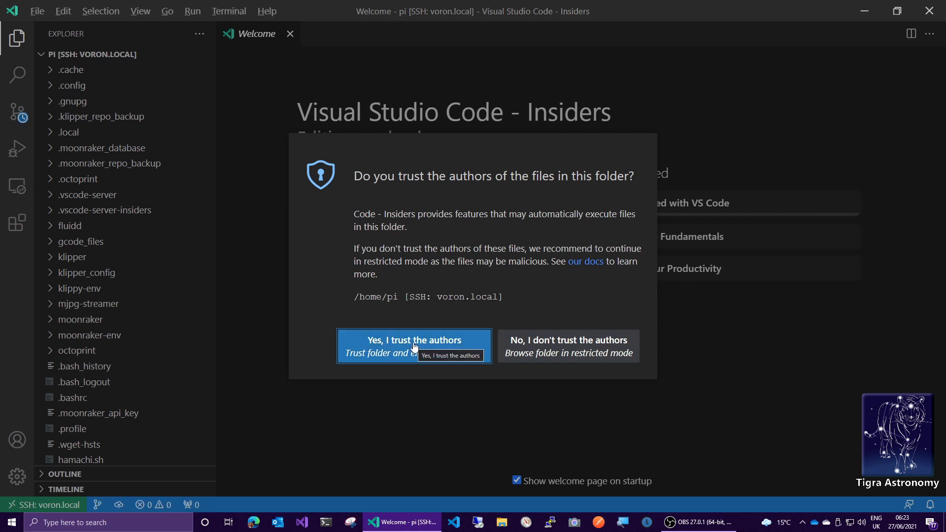
- Trust the home folder's authors and expand klipper_config to list its config files
click(413, 340)
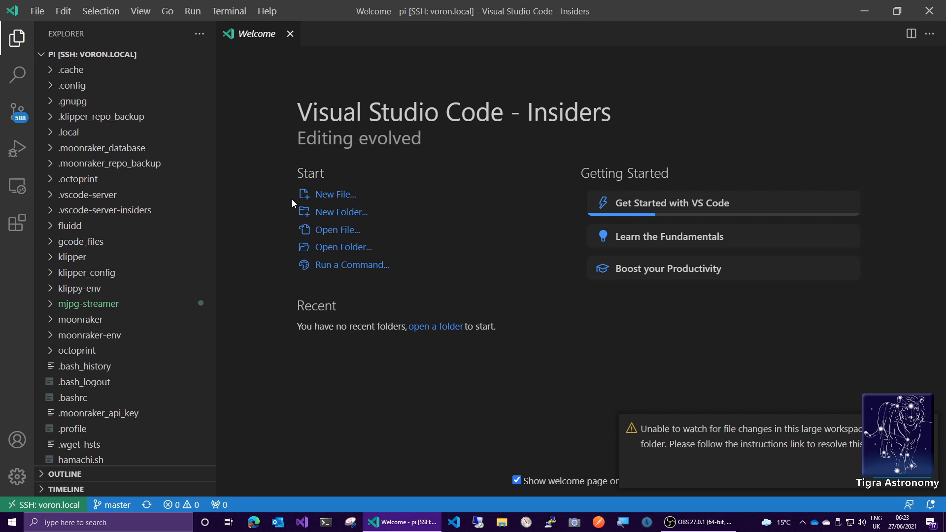
mouse_move(95, 413)
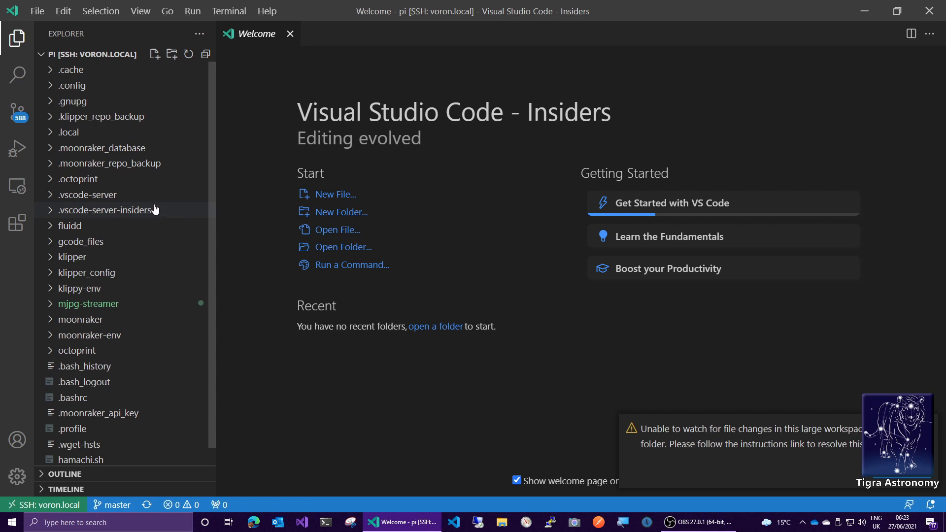
mouse_move(86, 273)
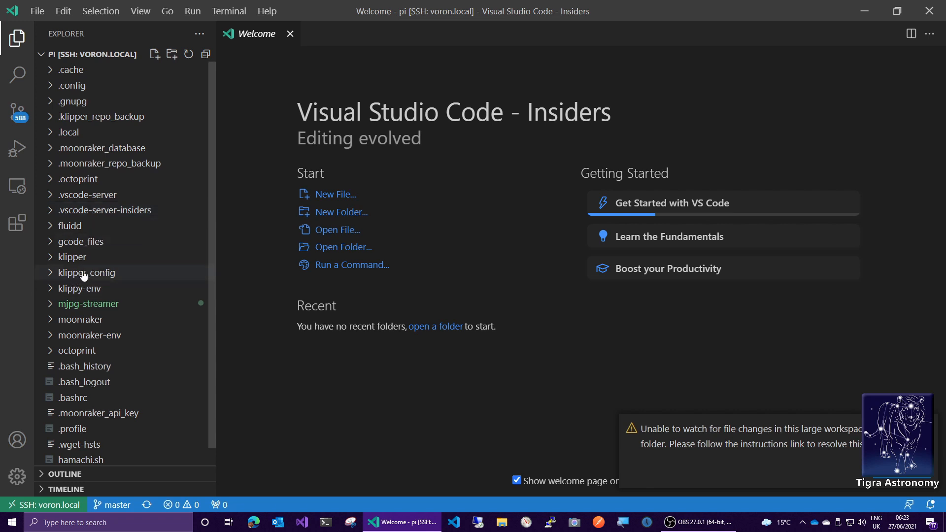
click(84, 273)
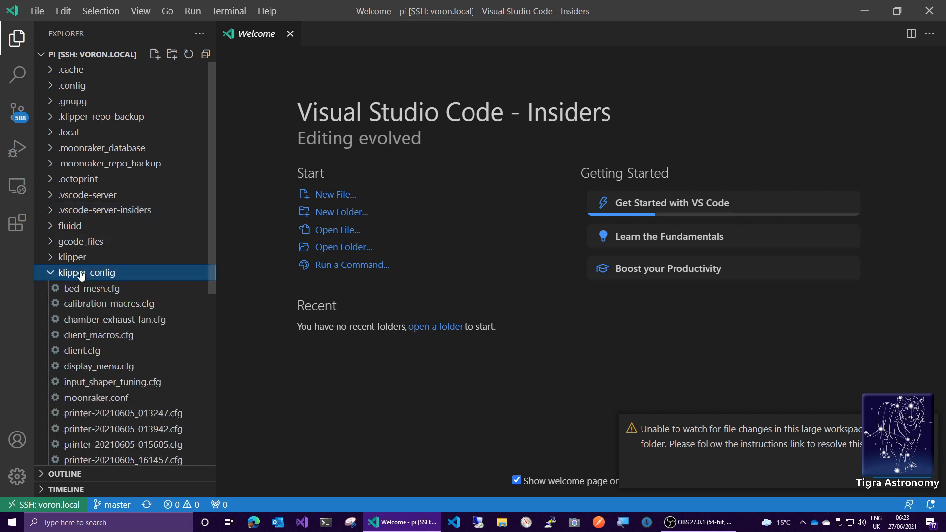
scroll(down, 3)
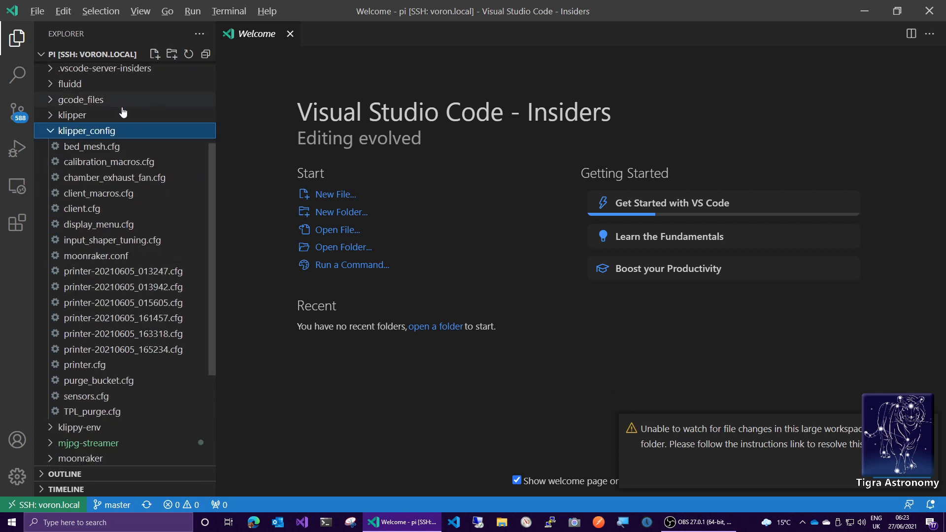
mouse_move(85, 365)
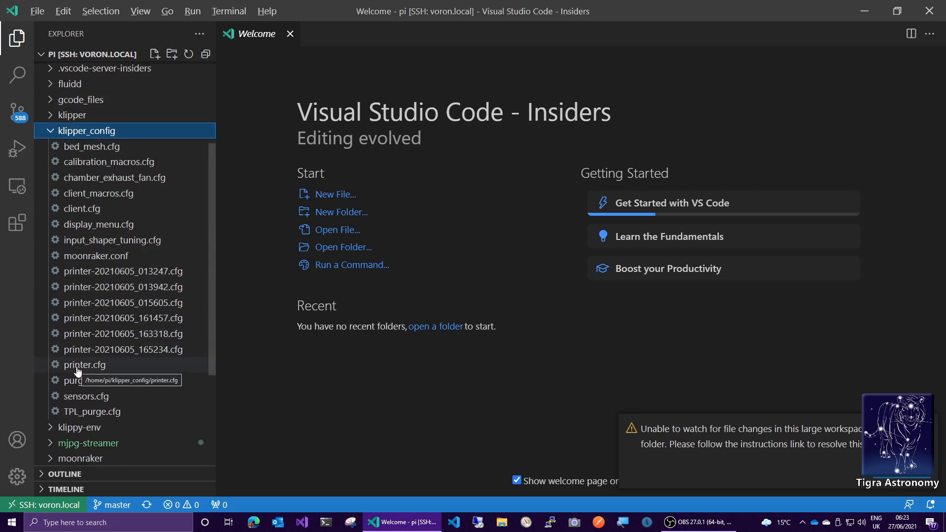
- Open printer.cfg from klipper_config for editing
double_click(85, 365)
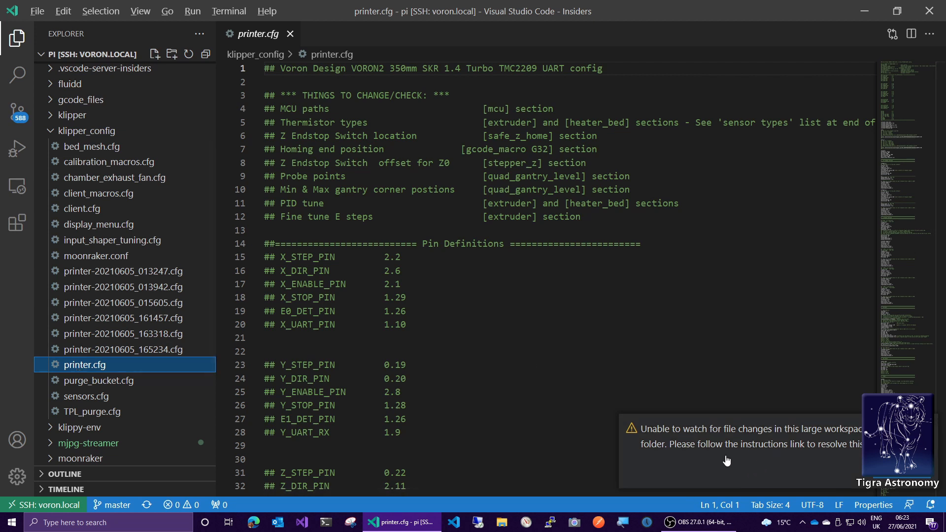
mouse_move(811, 438)
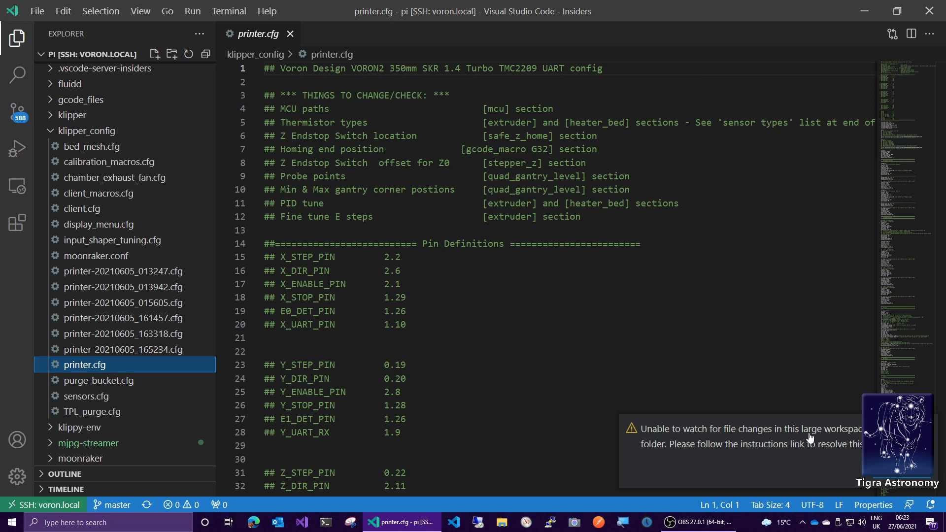
mouse_move(818, 444)
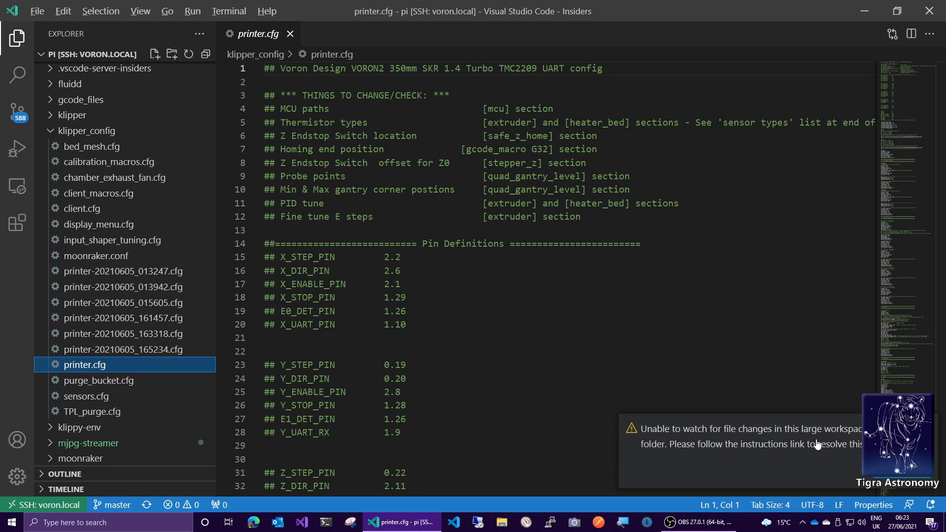
mouse_move(750, 464)
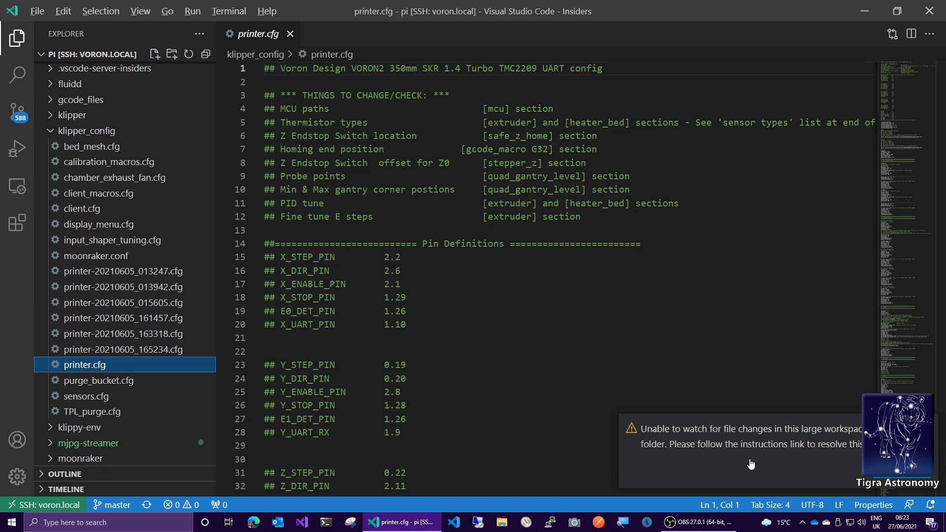
mouse_move(743, 466)
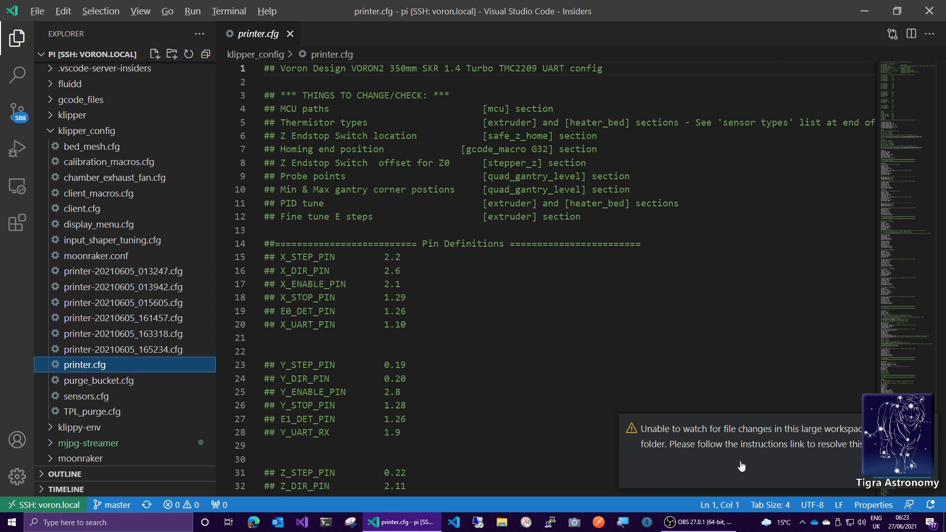
mouse_move(764, 467)
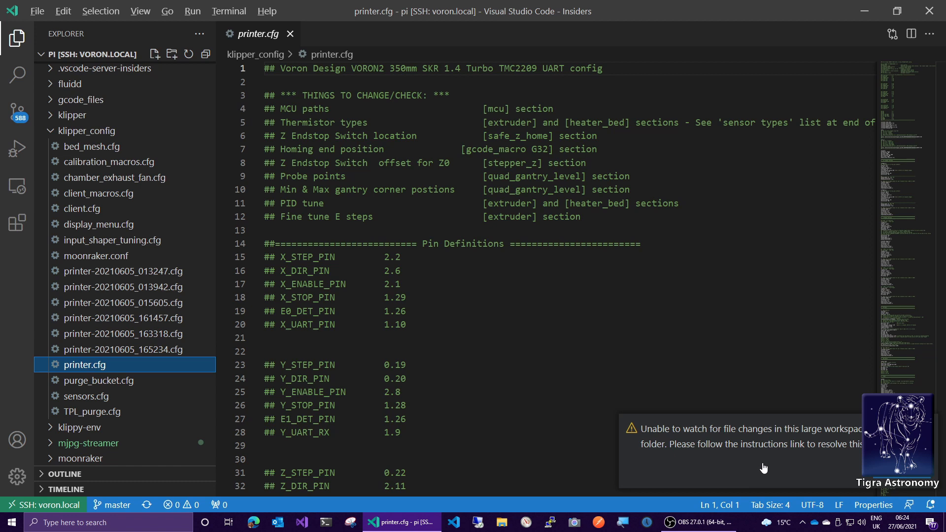
mouse_move(856, 472)
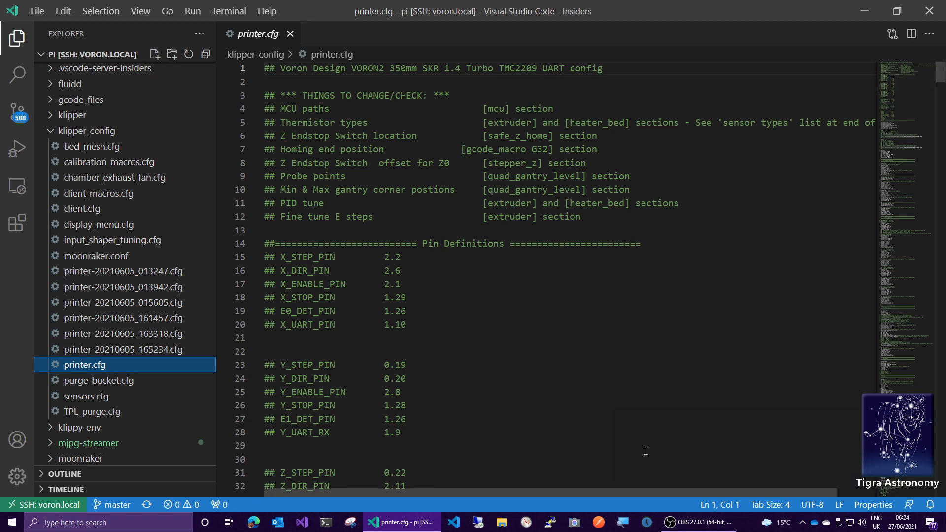
- Scroll printer.cfg down past the stepper and extruder sections to [heater_bed]
scroll(down, 3)
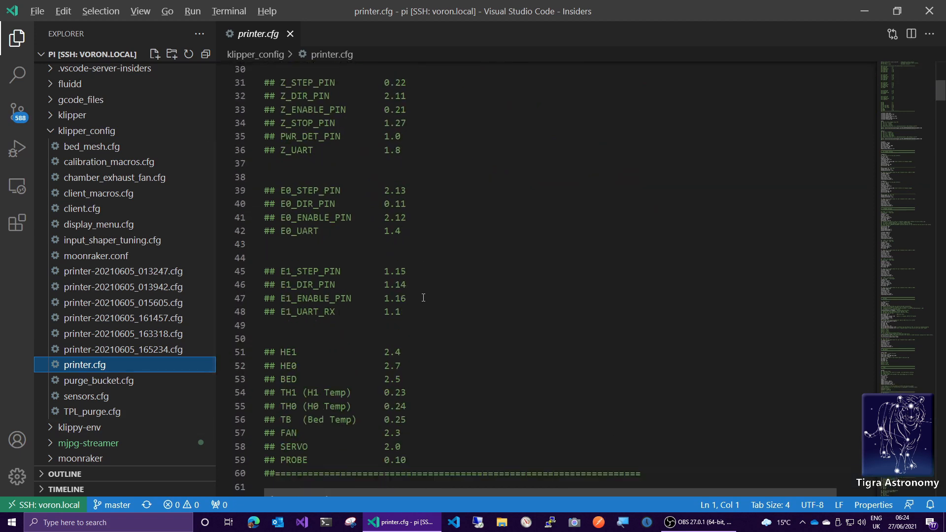
scroll(down, 3)
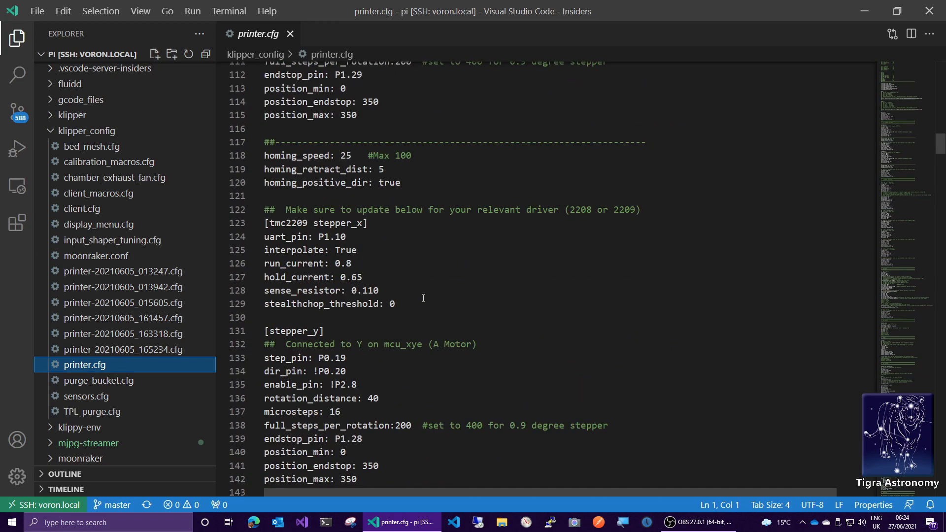
scroll(down, 3)
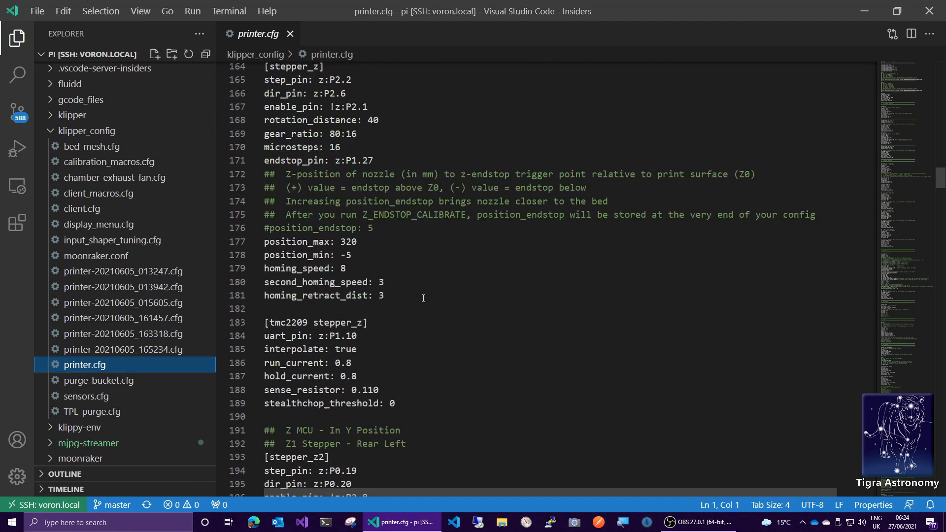
scroll(down, 3)
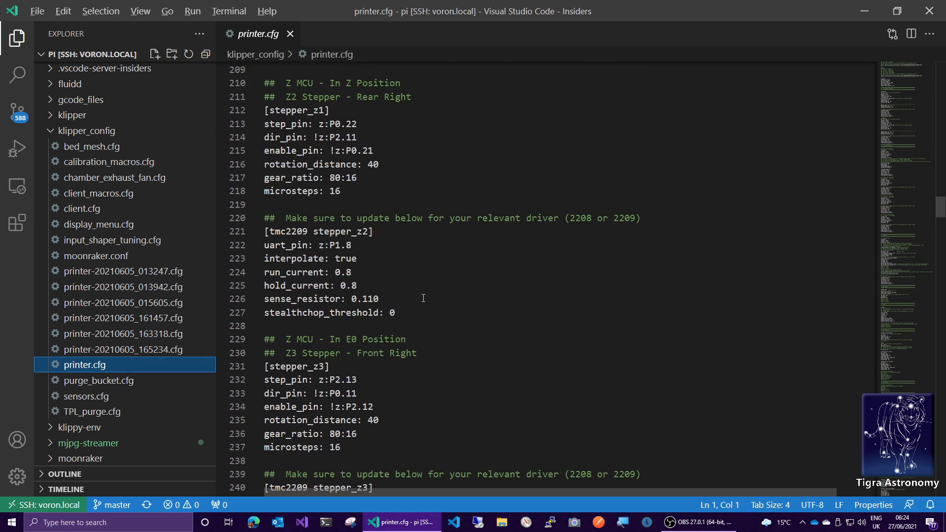
scroll(down, 3)
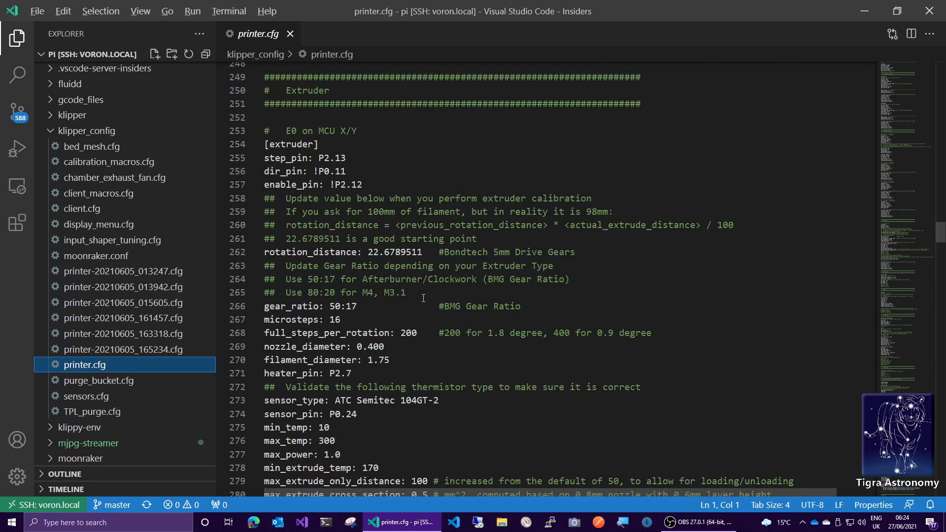
scroll(down, 3)
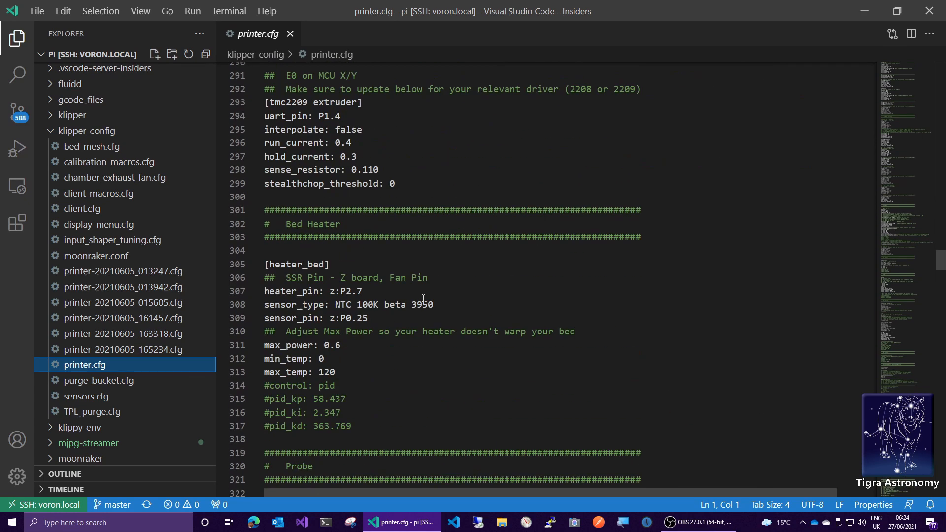
mouse_move(455, 286)
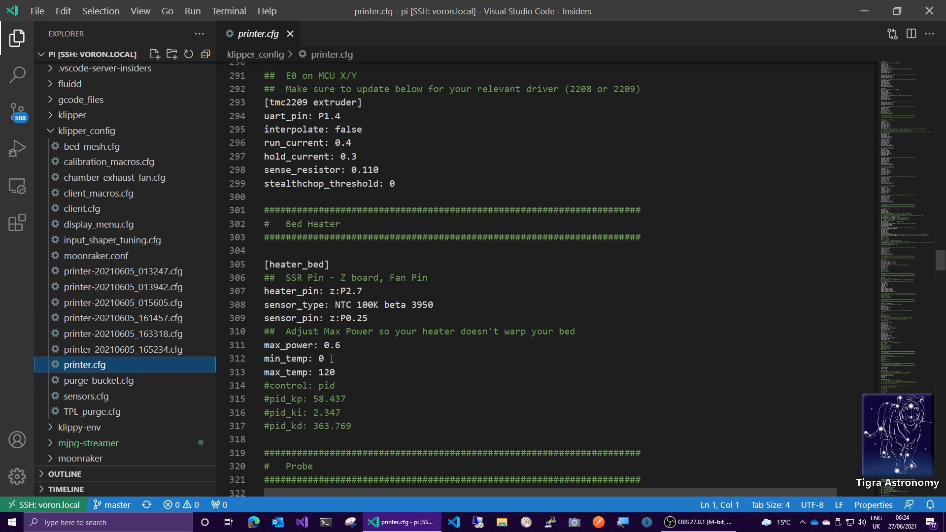
- Set the heater_bed min_temp to 1 and save printer.cfg
click(366, 359)
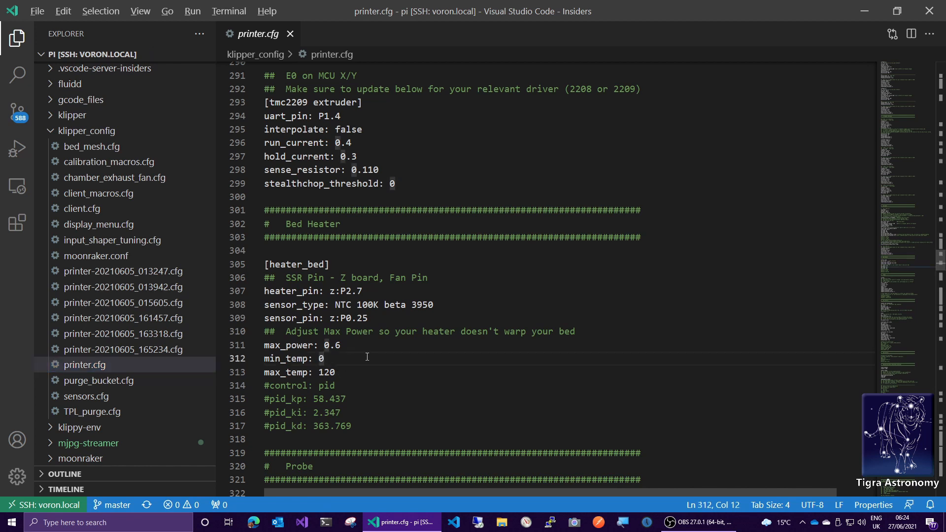
text(1)
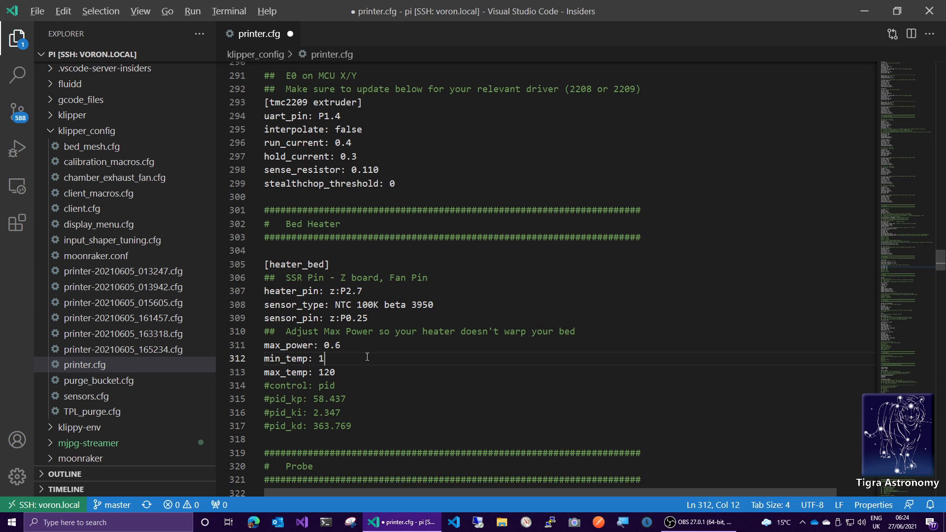
mouse_move(305, 6)
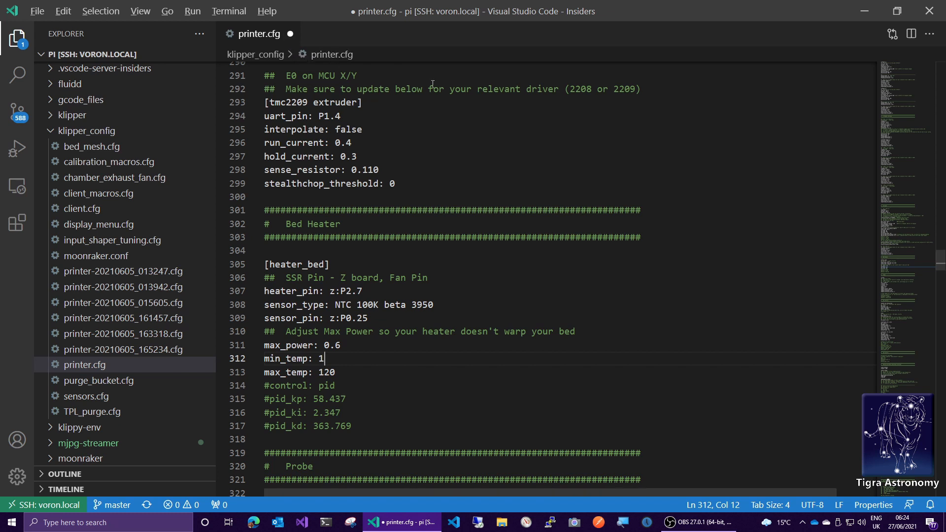
mouse_move(397, 201)
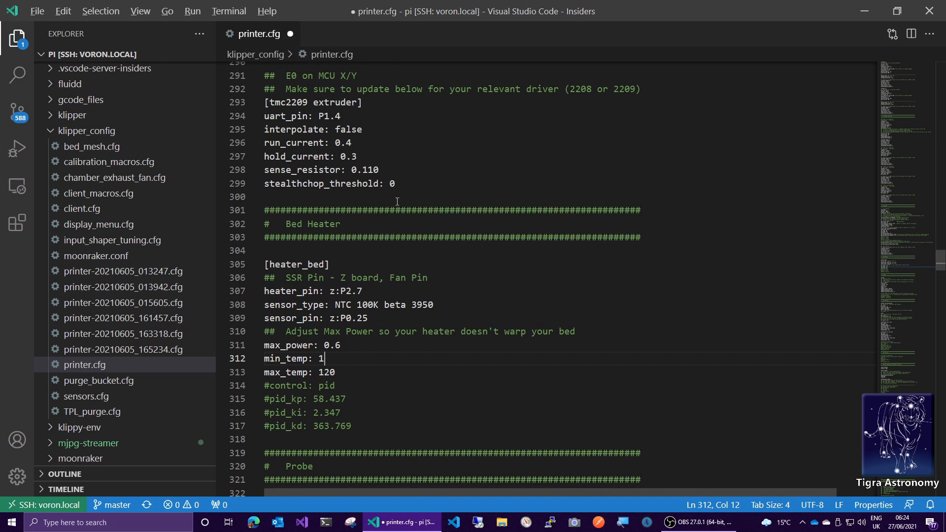
key(ctrl+s)
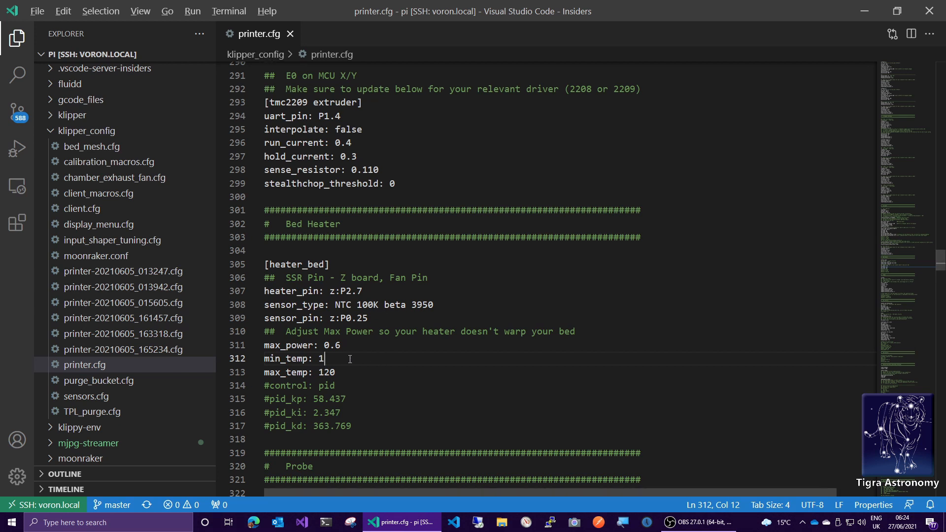
- Restore min_temp to 0, save printer.cfg and collapse the klipper_config folder
key(Backspace)
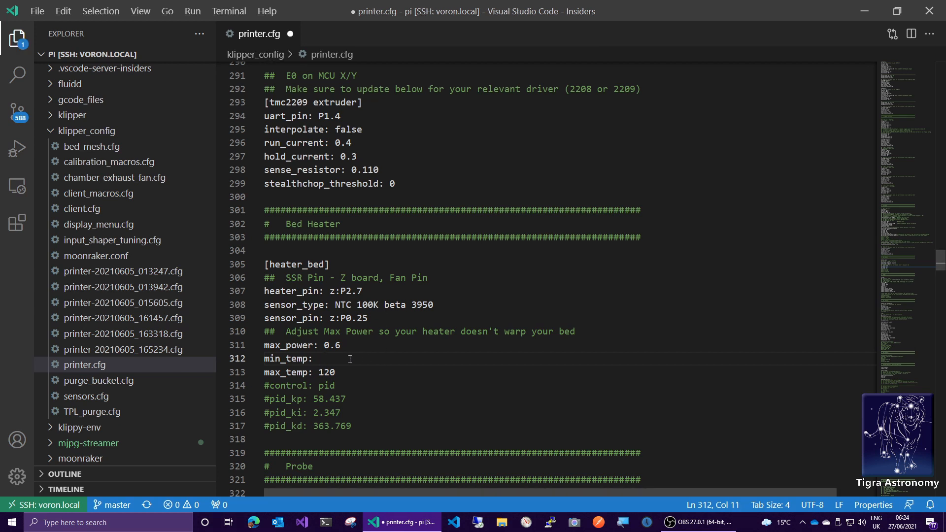
text(0)
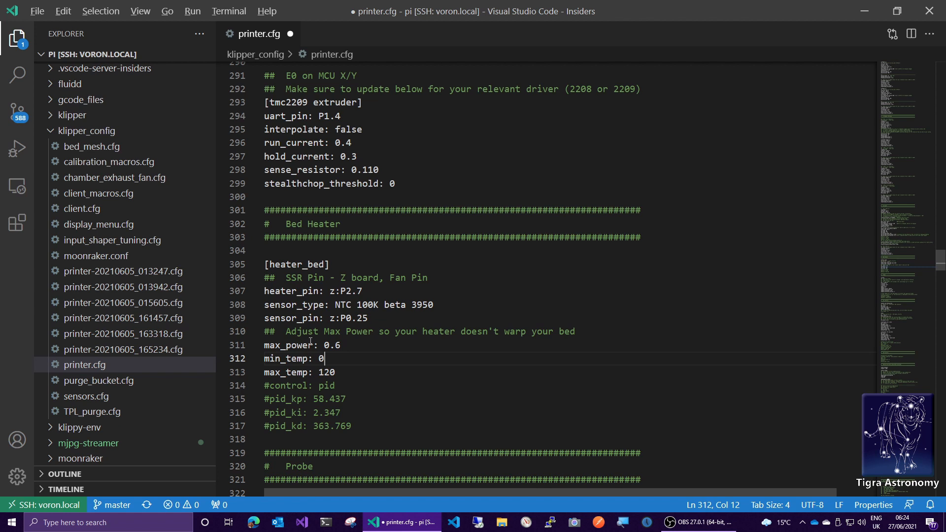
key(ctrl+s)
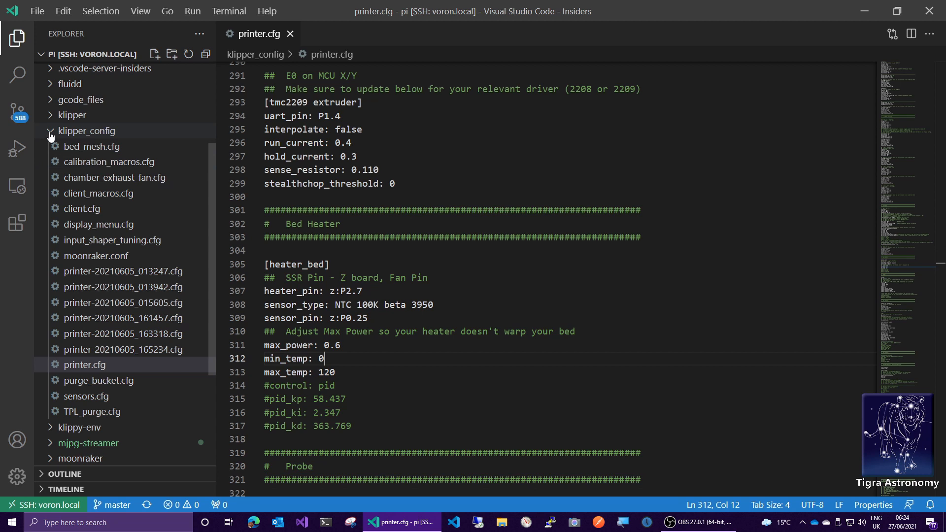
click(41, 132)
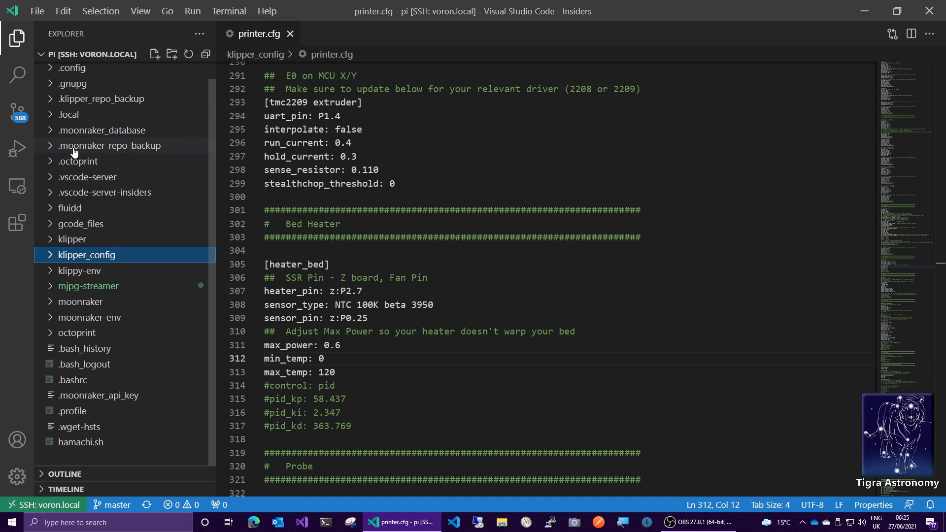
mouse_move(115, 146)
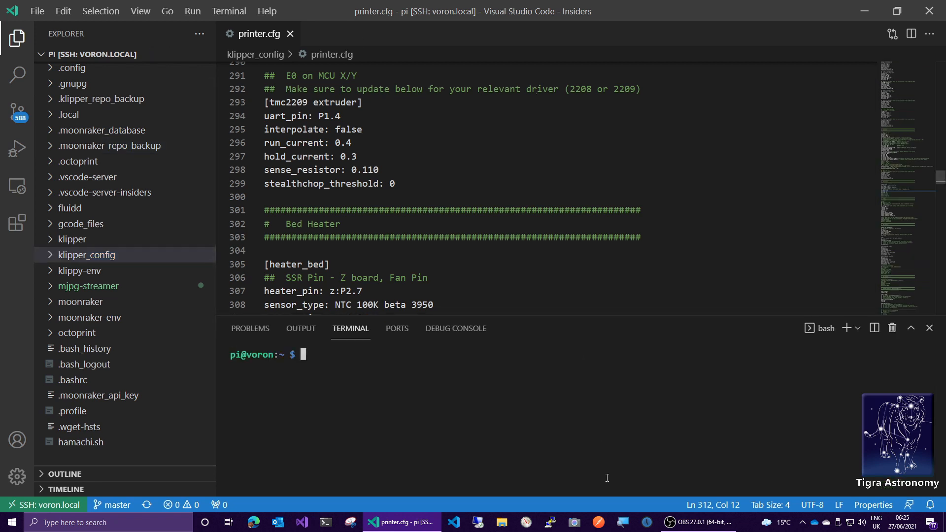
mouse_move(241, 369)
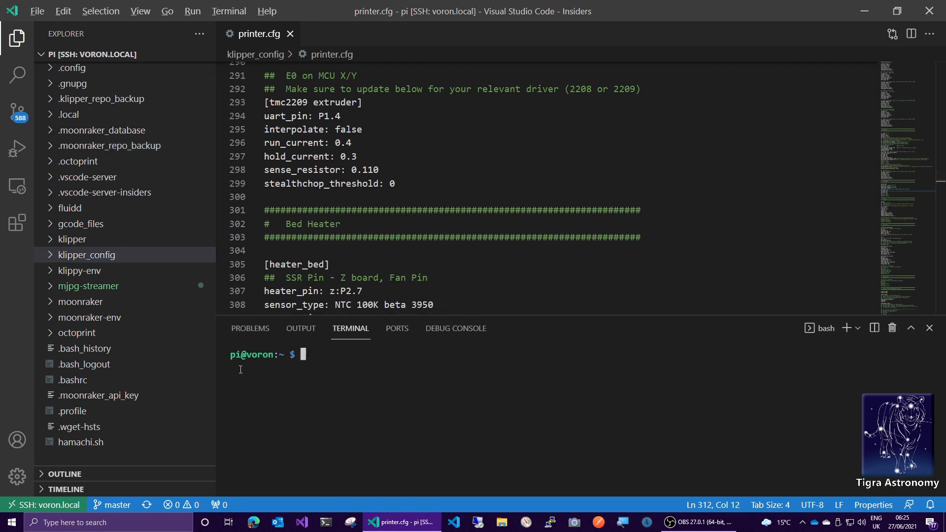
mouse_move(592, 313)
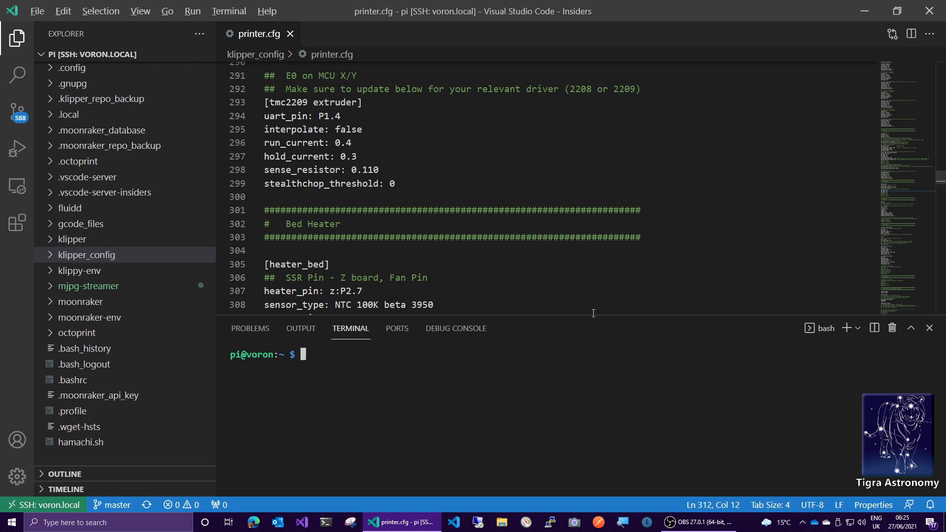
- Enlarge the terminal panel, list the home directory and change into the klipper folder
drag(591, 319, 591, 246)
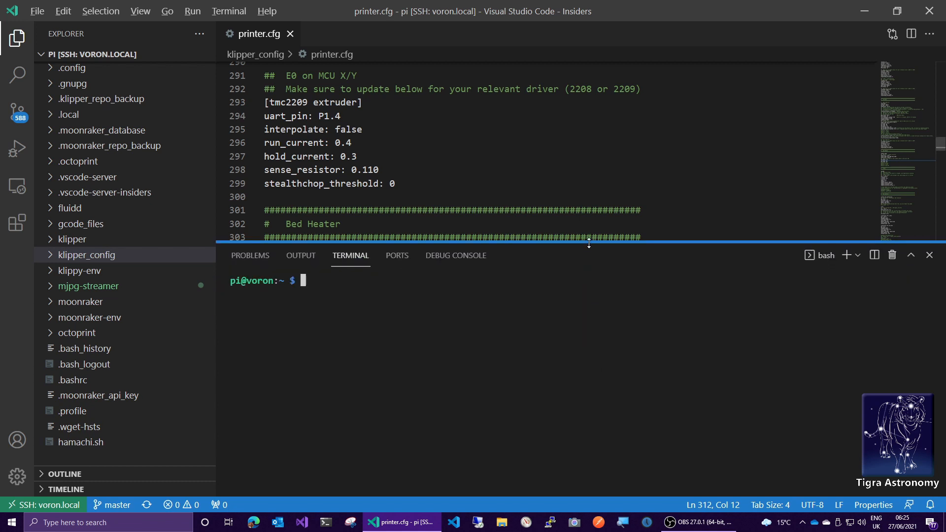
text(ls)
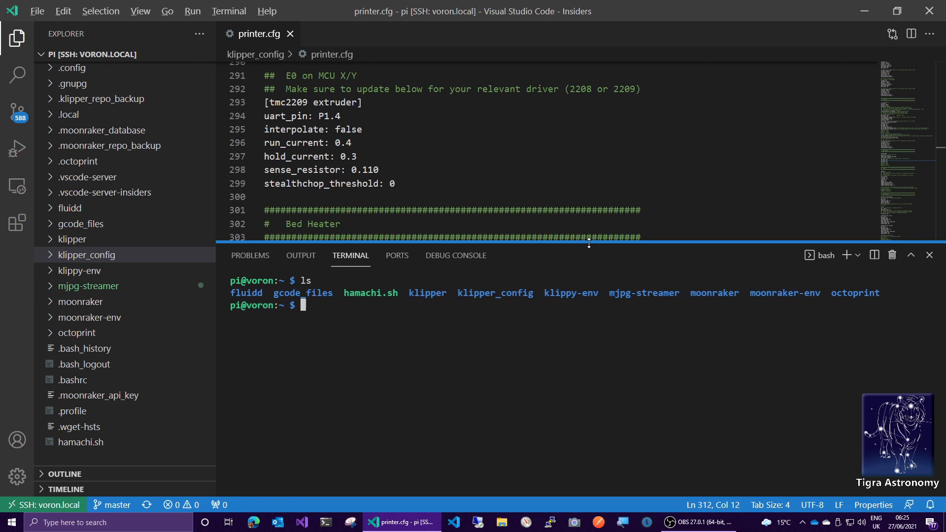
text(c)
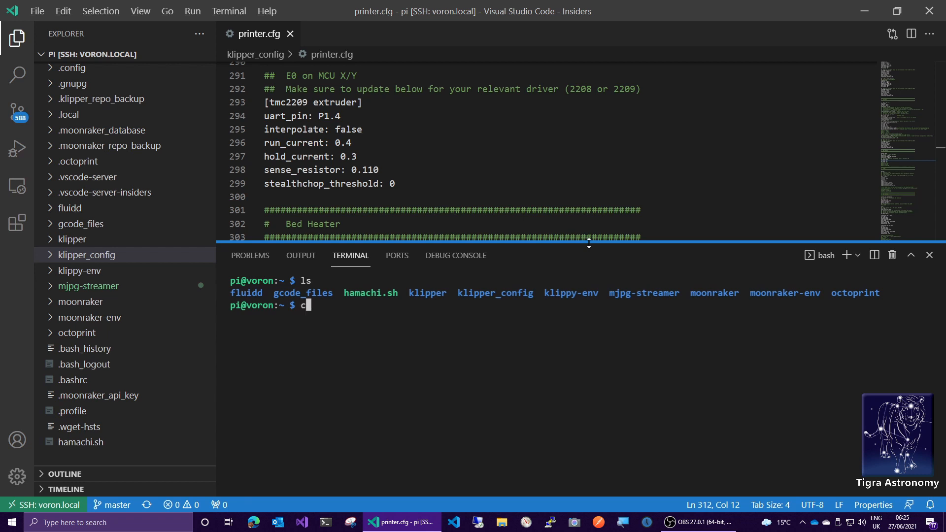
text(d)
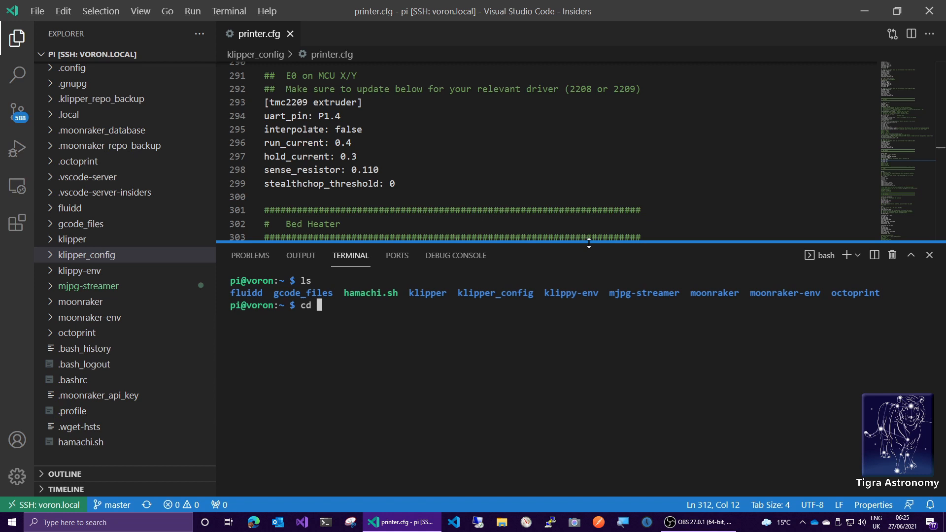
text(klipp)
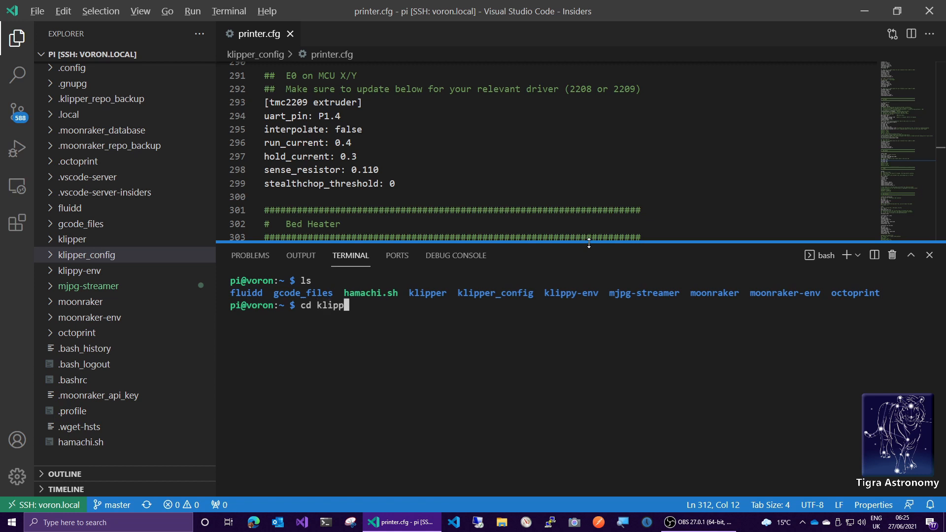
text(er)
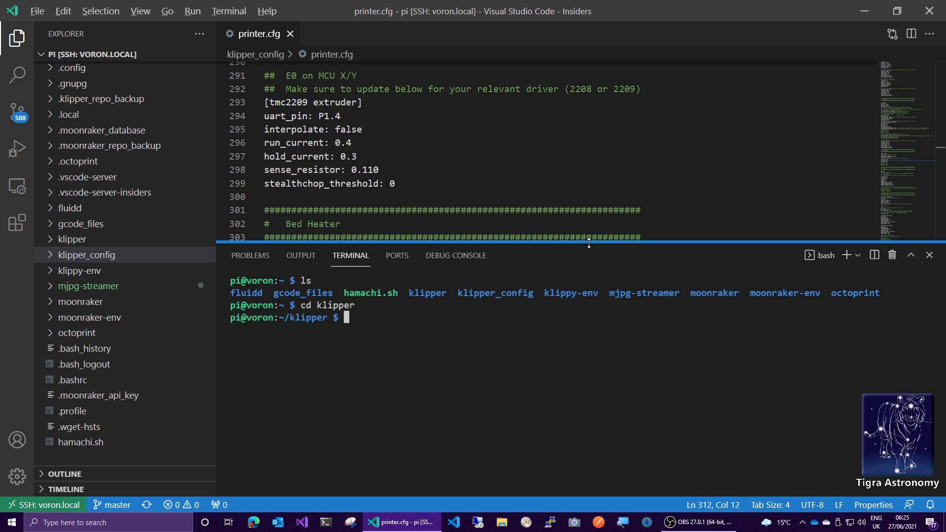
- List the klipper folder's contents and begin the make command
text(ls)
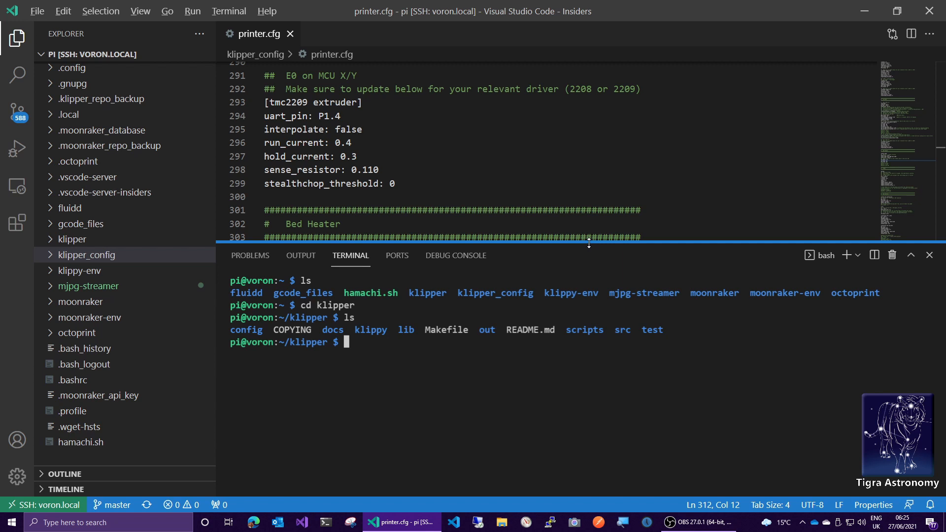
text(make me)
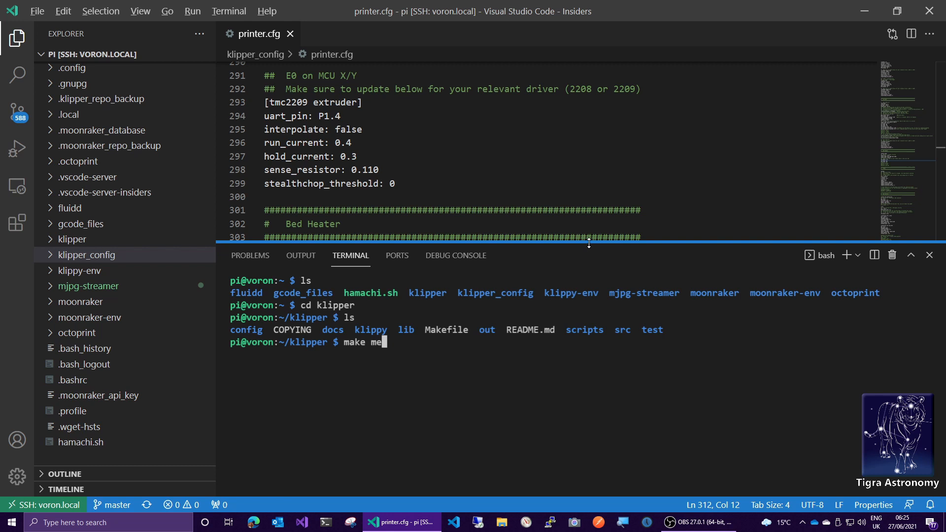
- Run make menuconfig in the klipper directory after the mistyped make menucfg fails
text(nucfg)
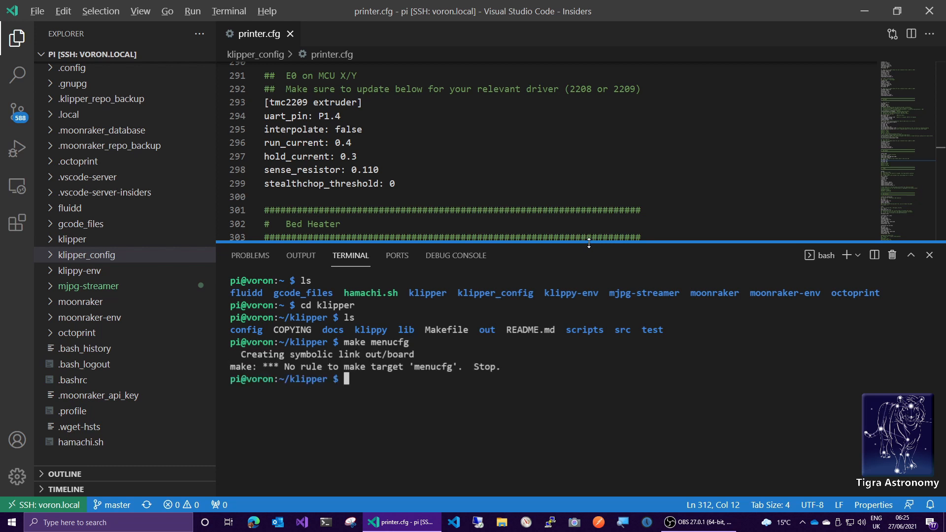
text(make menucfg)
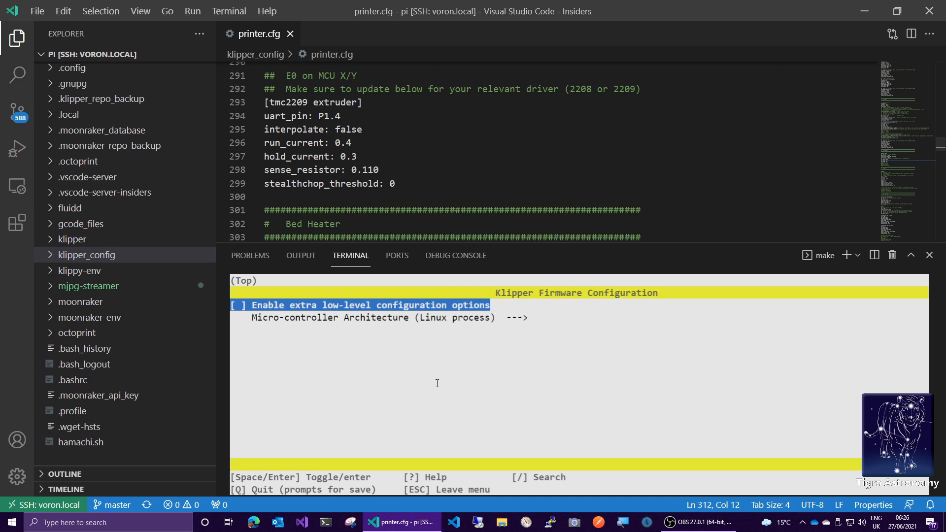
mouse_move(334, 336)
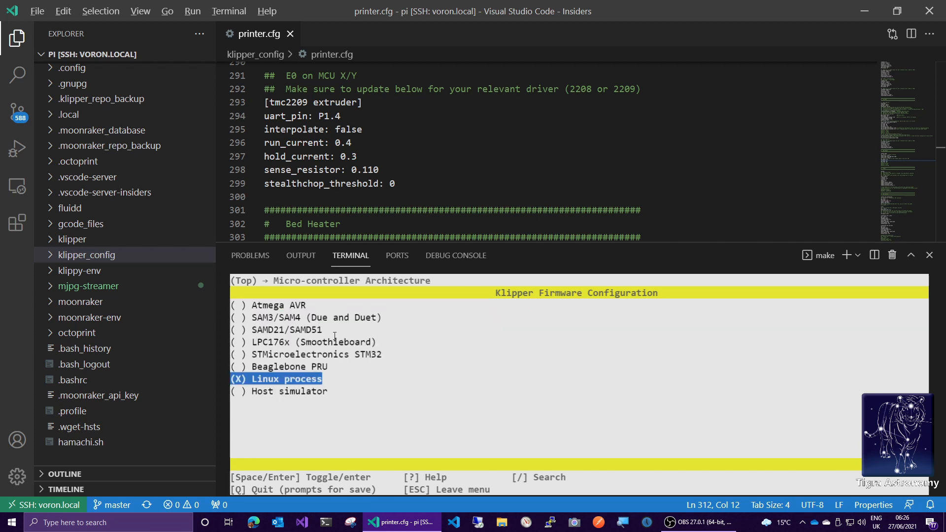
- Choose LPC176x architecture and lpc1769 processor with Smoothieware bootloader, save the configuration and start make
key(Up)
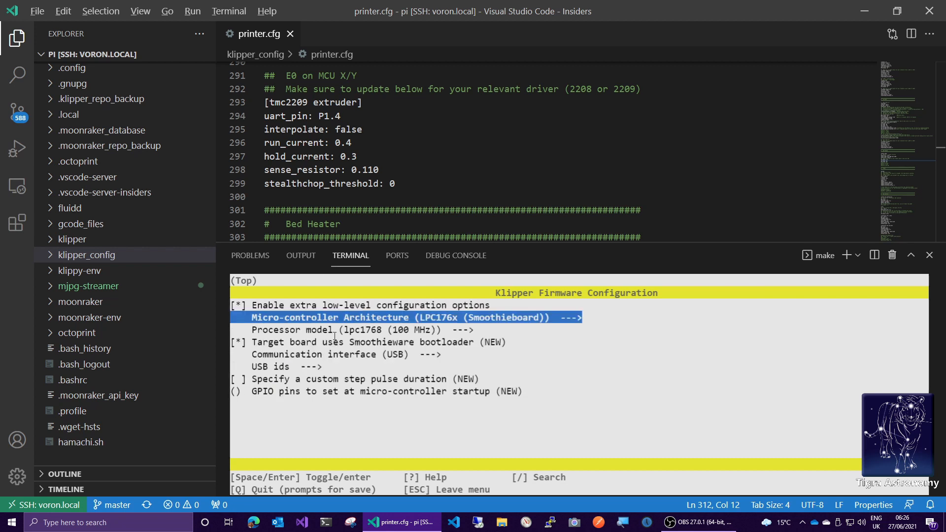
key(Down)
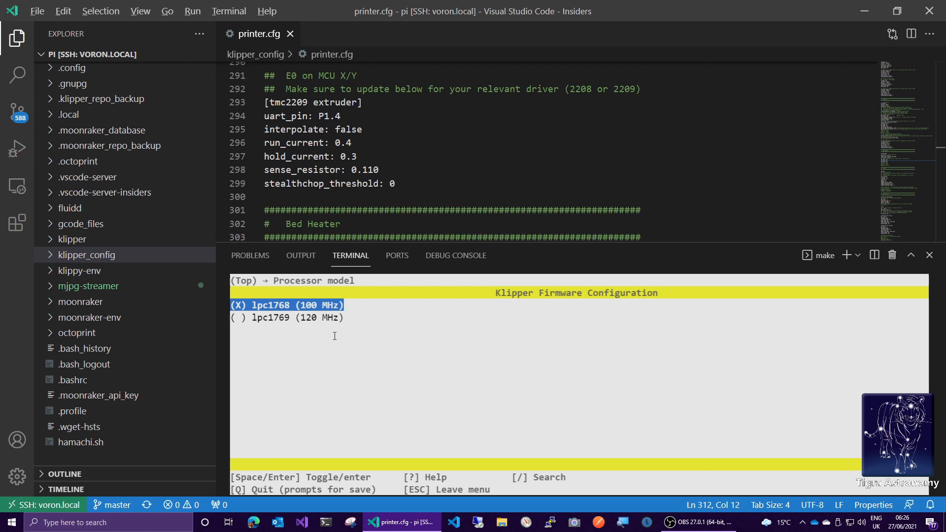
key(Down)
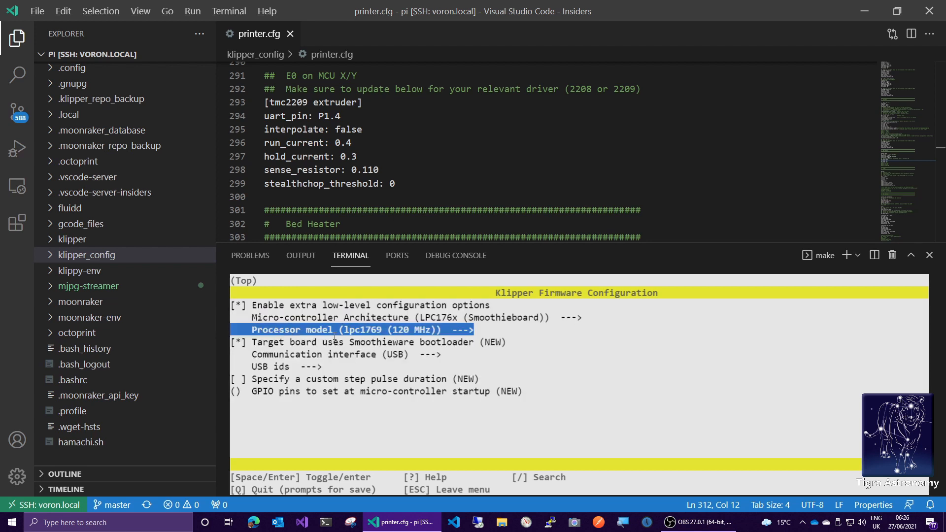
key(Down)
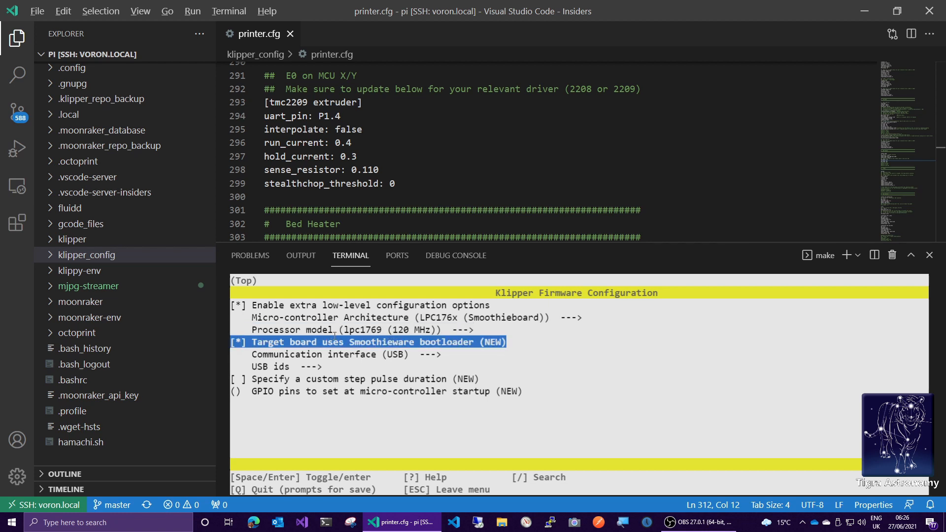
key(Down)
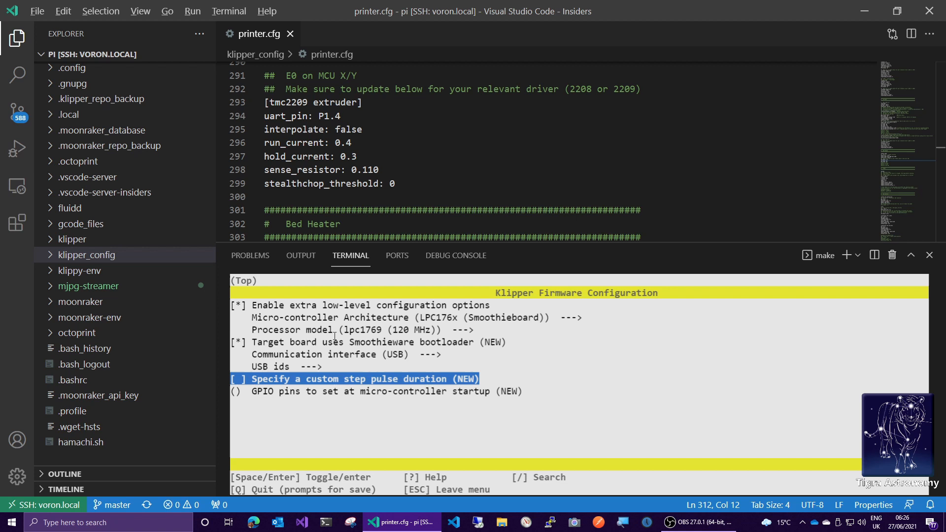
key(Down)
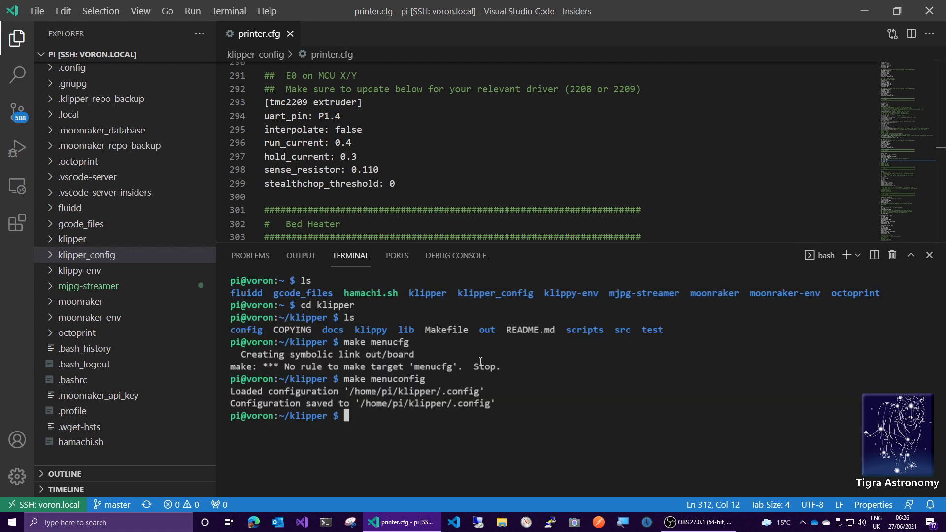
text(mak)
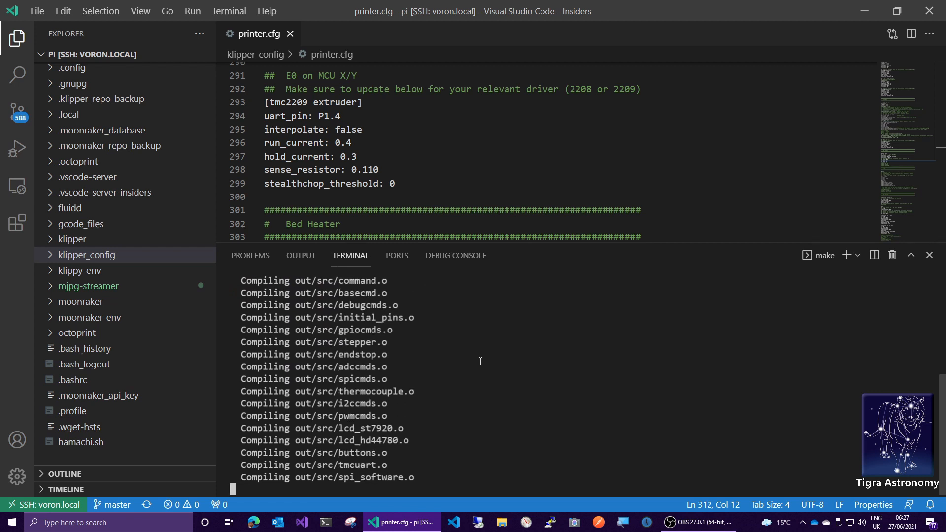
- Scroll the terminal to follow the build until out/klipper.bin is created
scroll(down, 3)
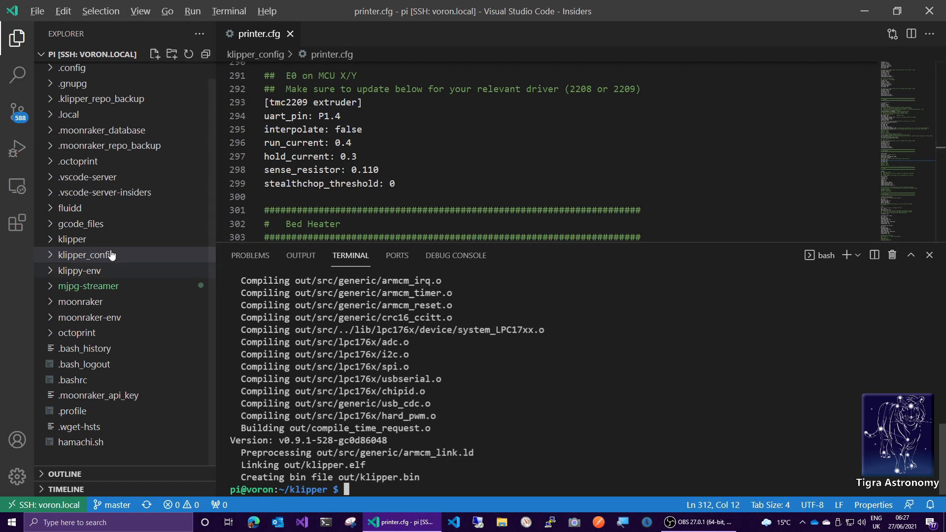
- Locate out/klipper.bin in the Explorer tree and choose Download… from its context menu
click(72, 238)
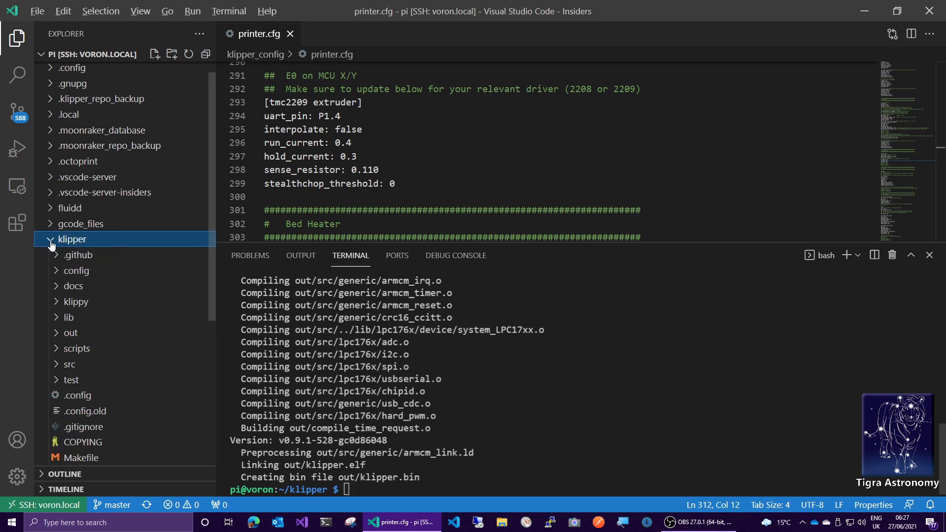
mouse_move(70, 333)
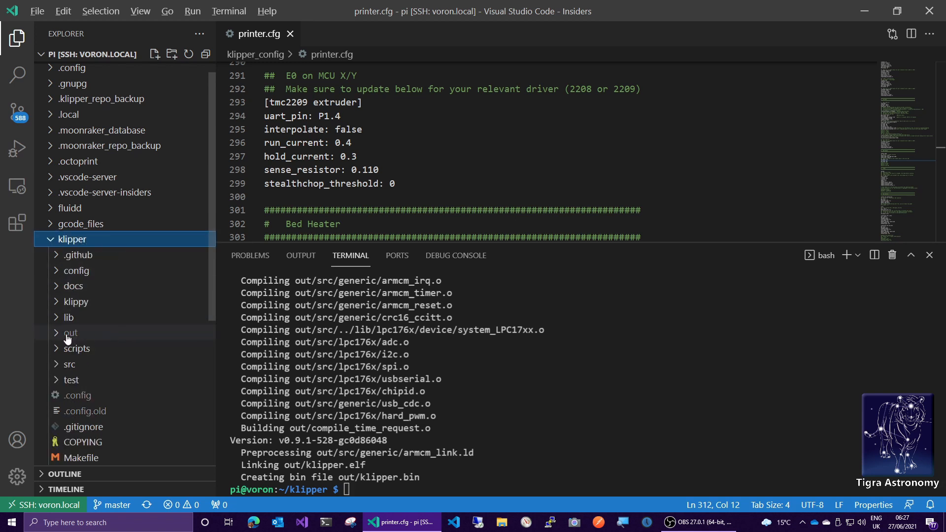
click(70, 333)
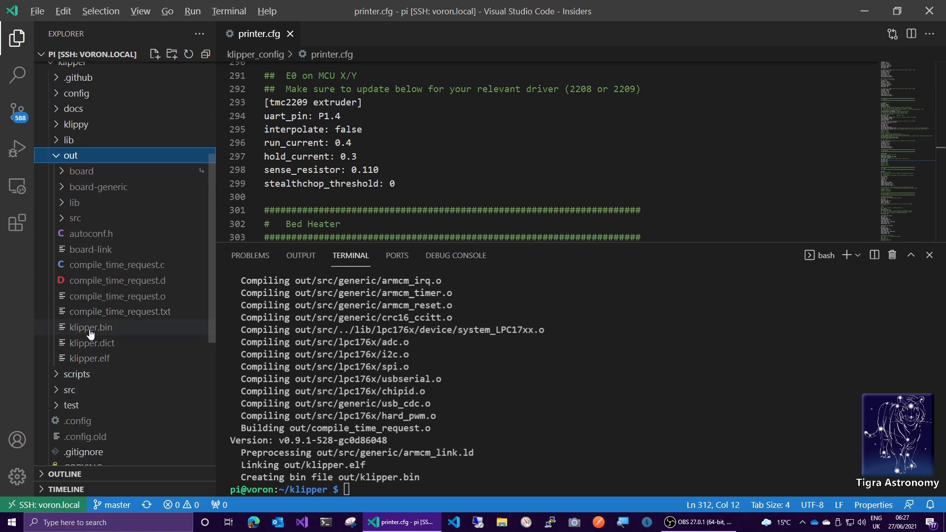
click(91, 327)
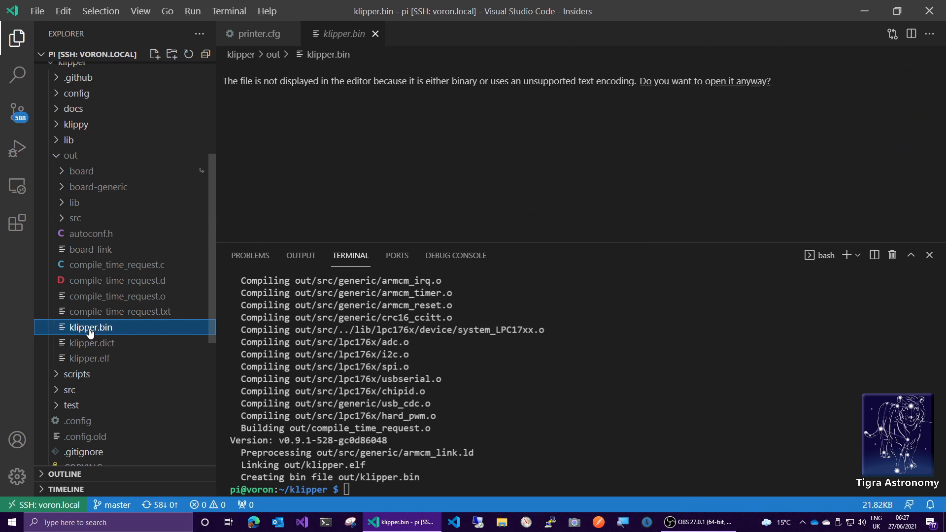
right_click(90, 328)
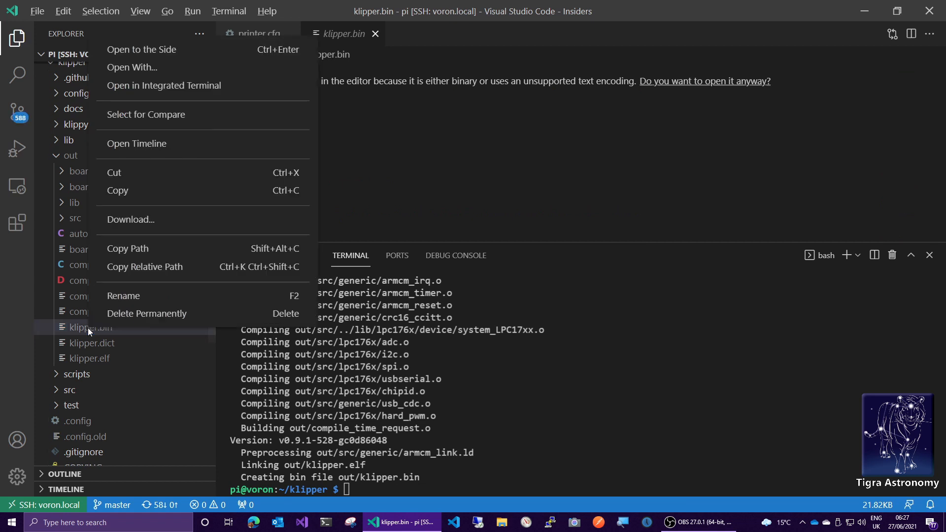
mouse_move(128, 221)
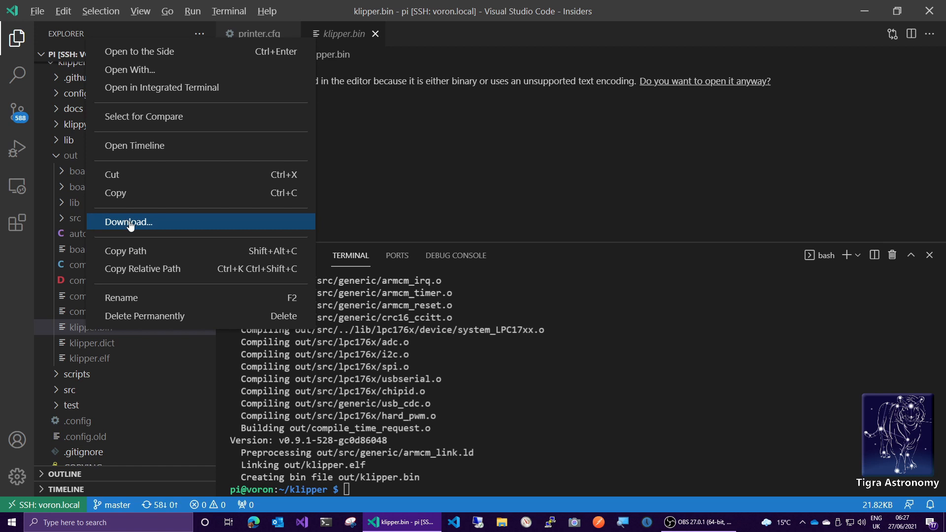
click(128, 222)
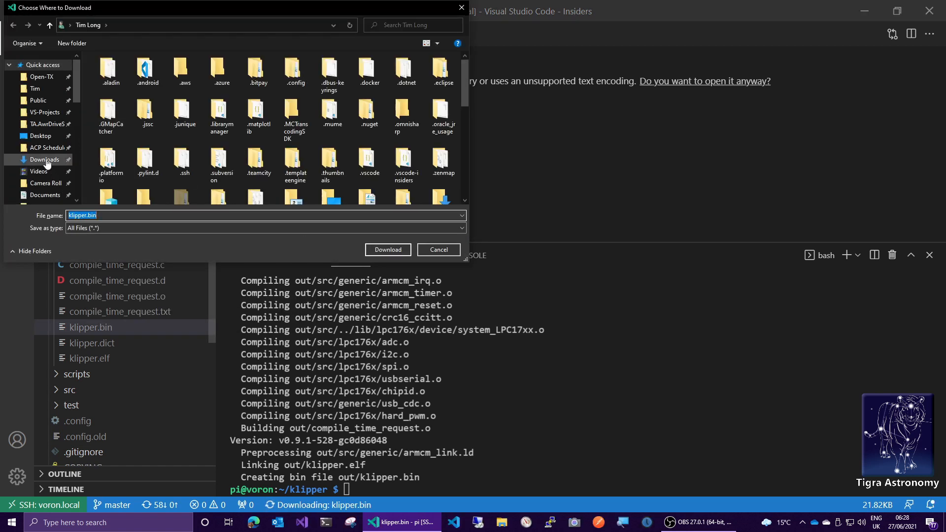
- Save the download, then search the Desktop in File Explorer for 'firmware'
click(39, 136)
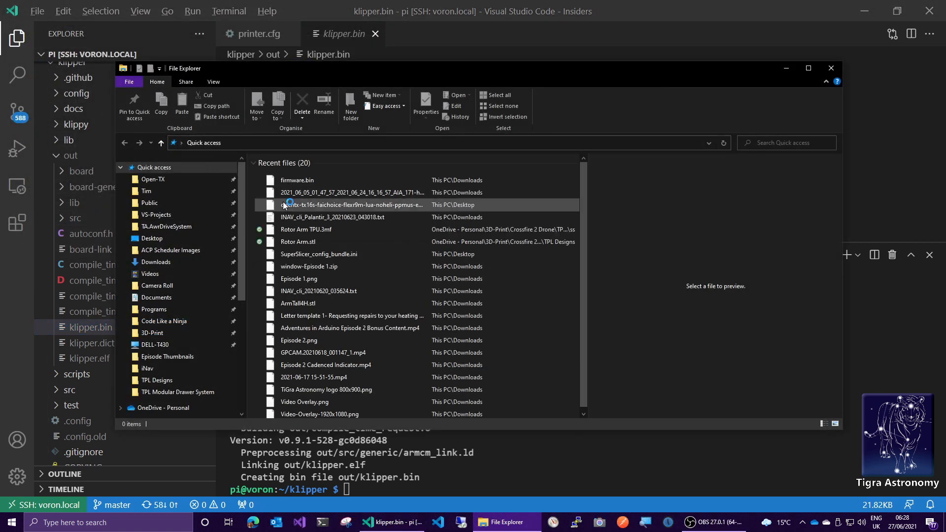
click(152, 238)
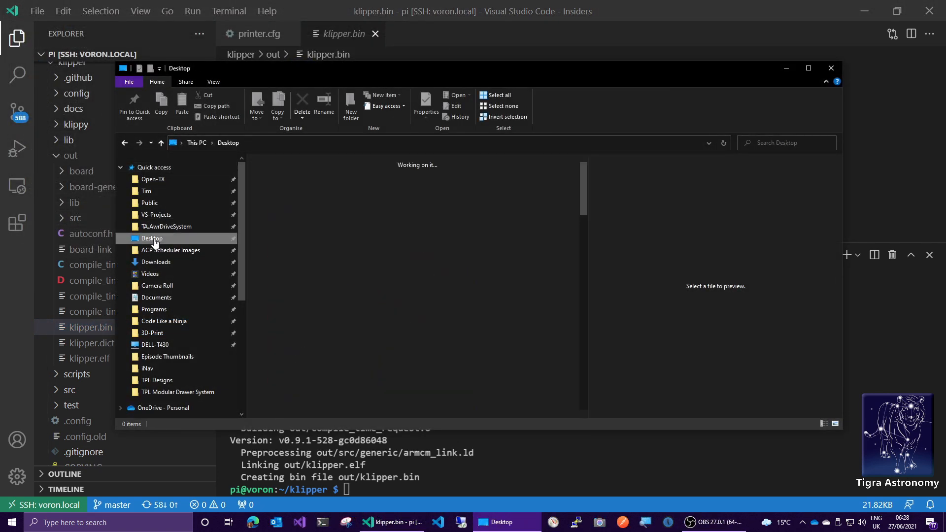
click(152, 238)
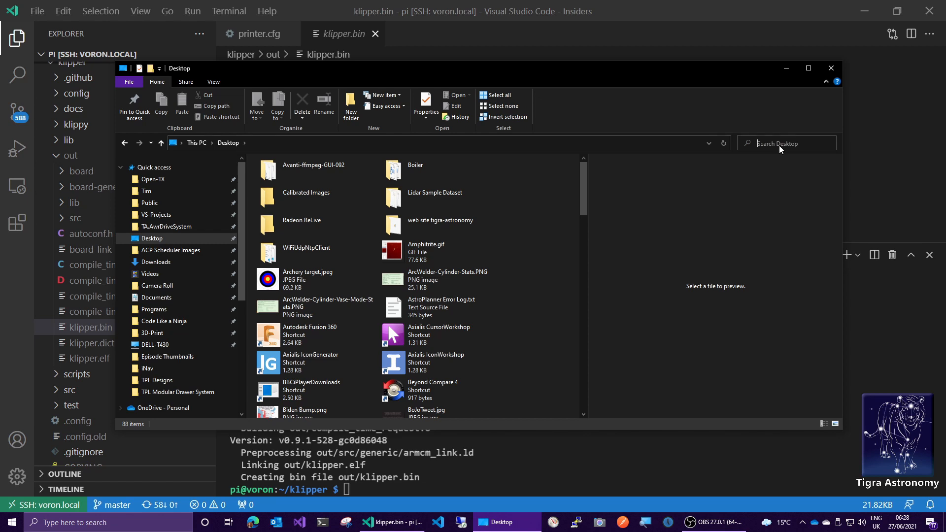
text(firmware)
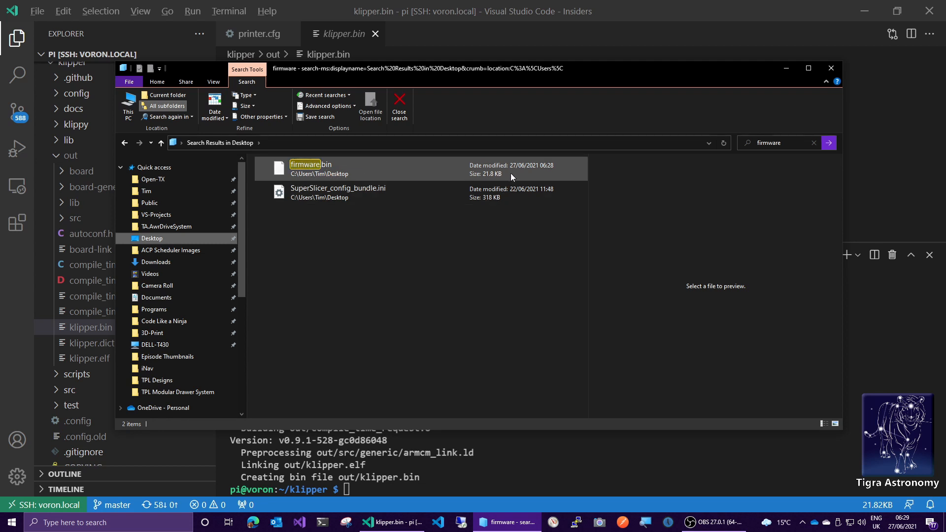
mouse_move(518, 175)
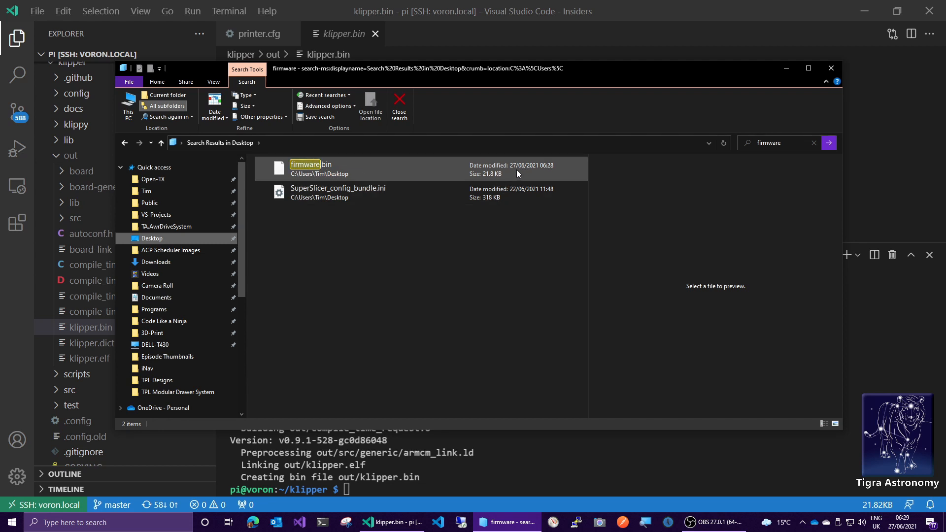
- Try opening firmware.bin, dismiss the app-picker prompt and close File Explorer
double_click(310, 167)
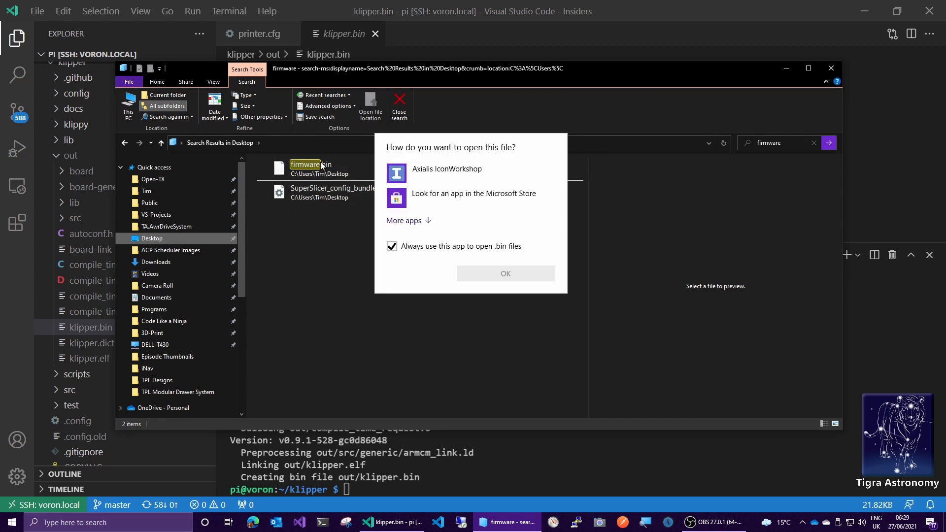
mouse_move(669, 333)
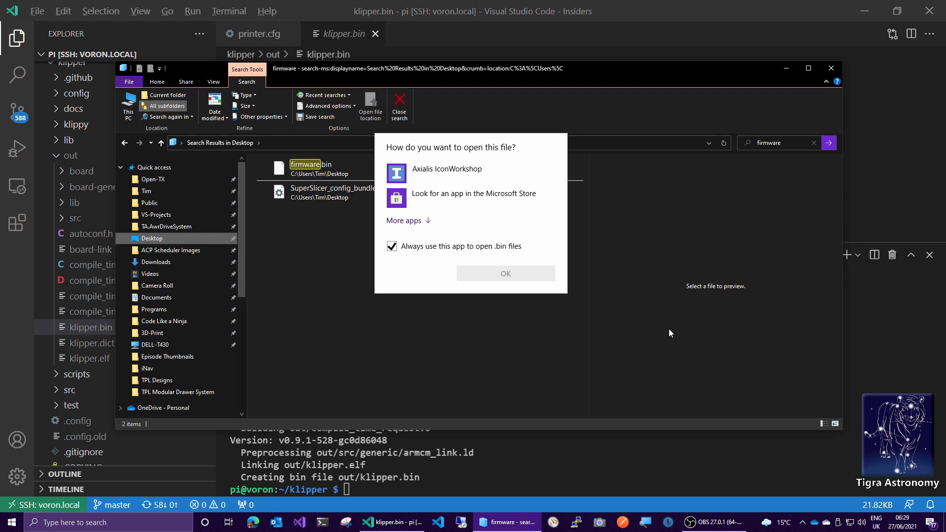
click(832, 68)
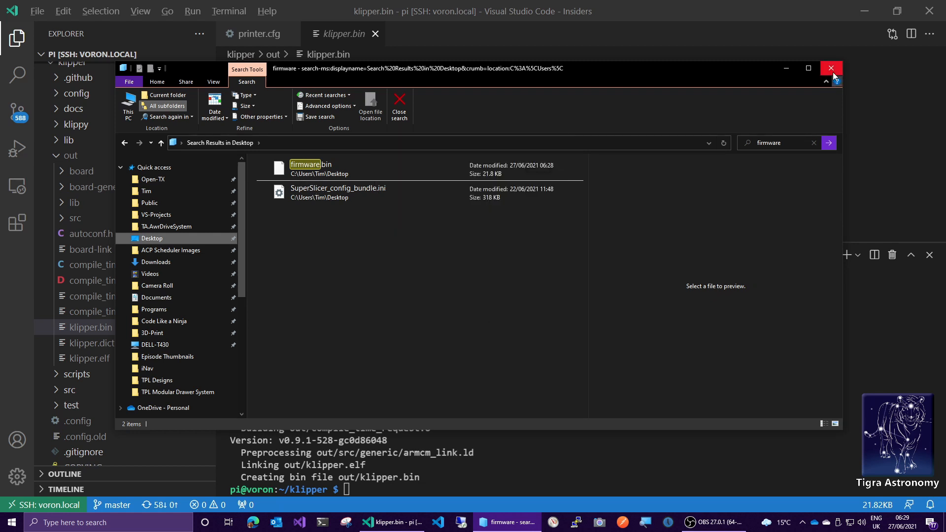
mouse_move(832, 68)
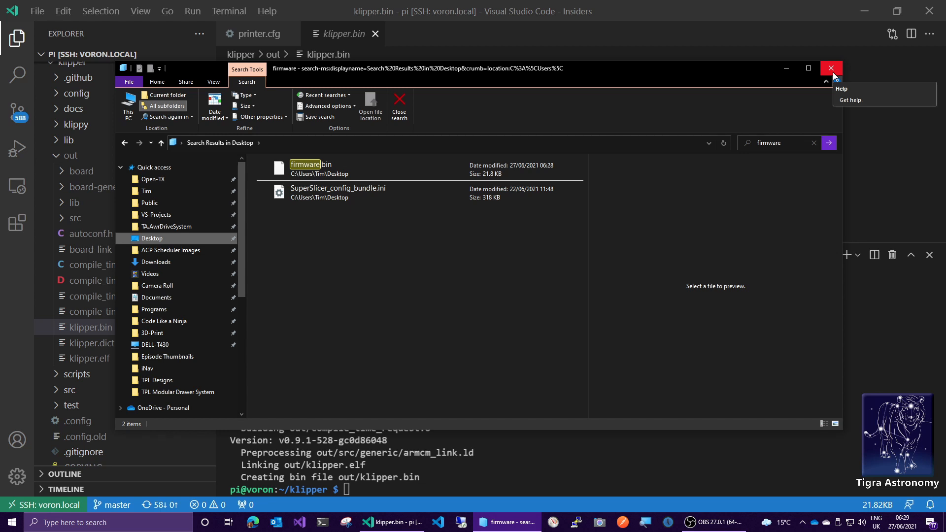
click(832, 68)
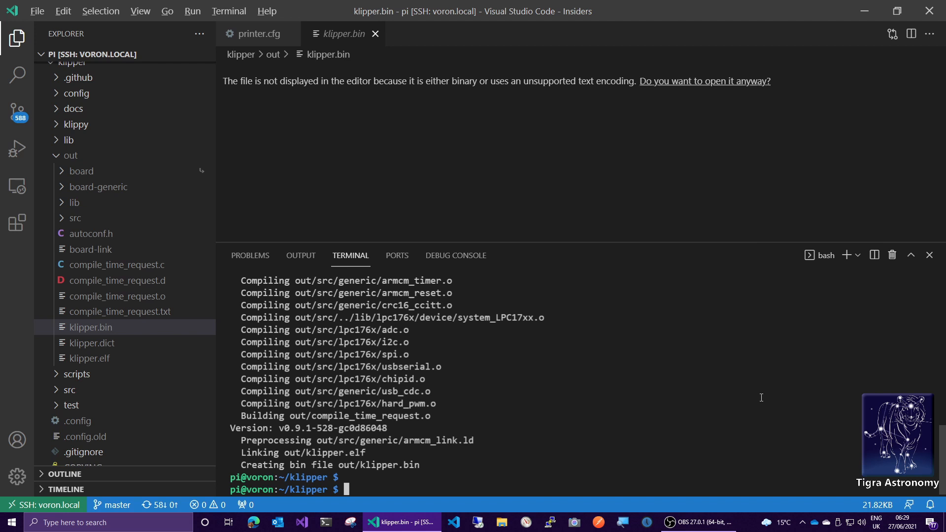
- Change into klipper/scripts, list the scripts and select the flash-sdcard.sh name
text(cd scripts/)
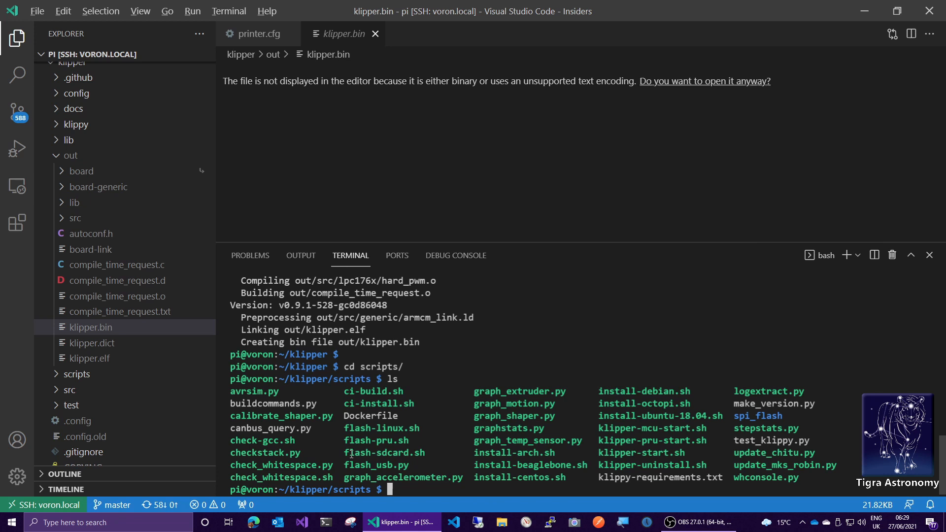
double_click(383, 453)
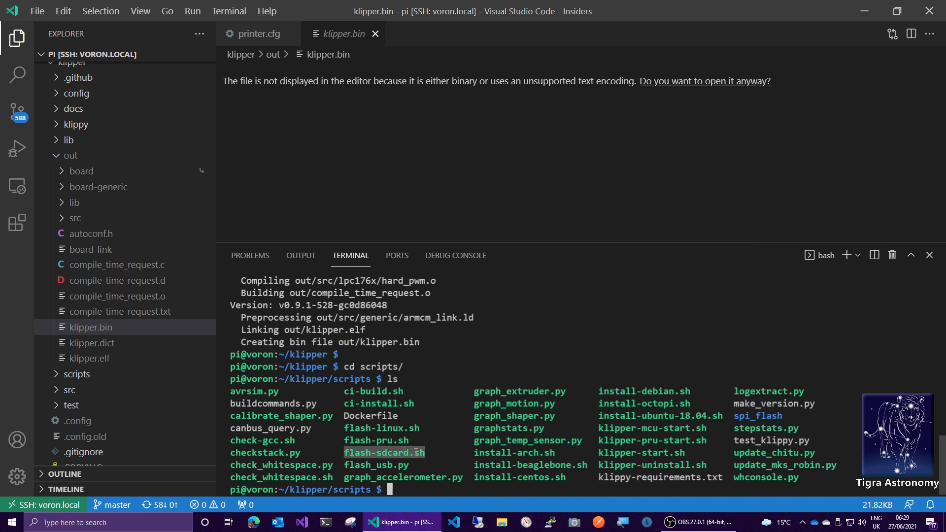
mouse_move(464, 454)
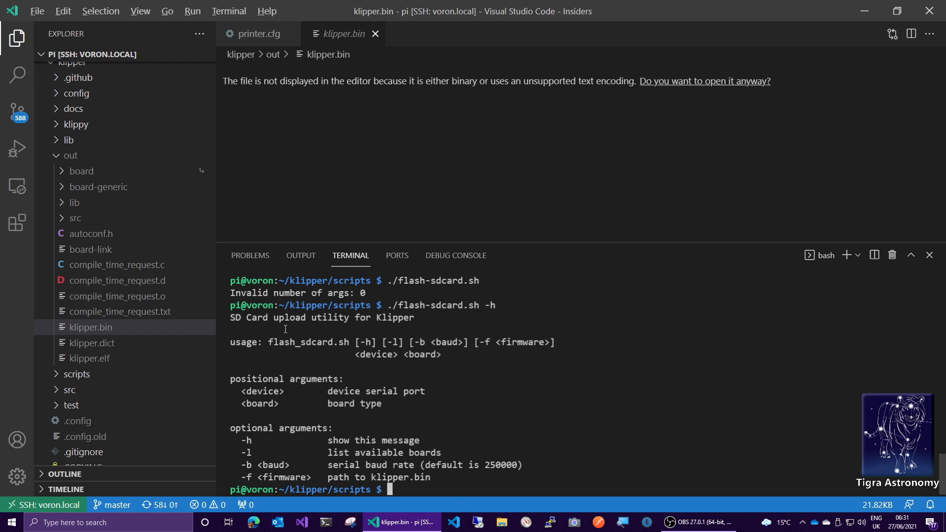
mouse_move(501, 359)
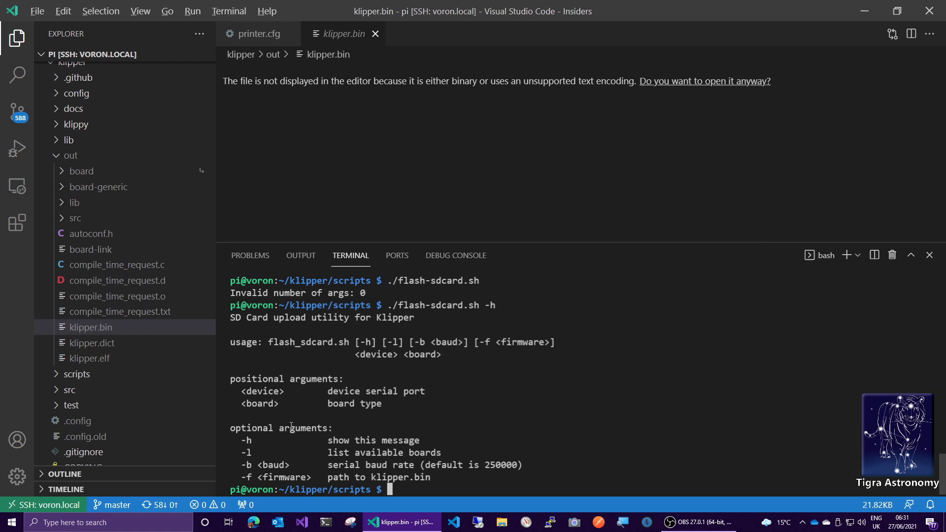
mouse_move(499, 381)
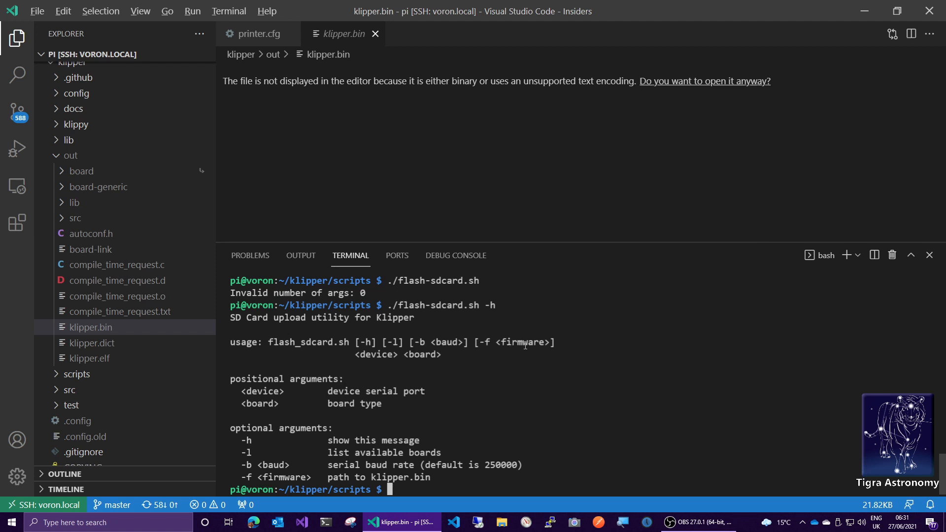
mouse_move(377, 356)
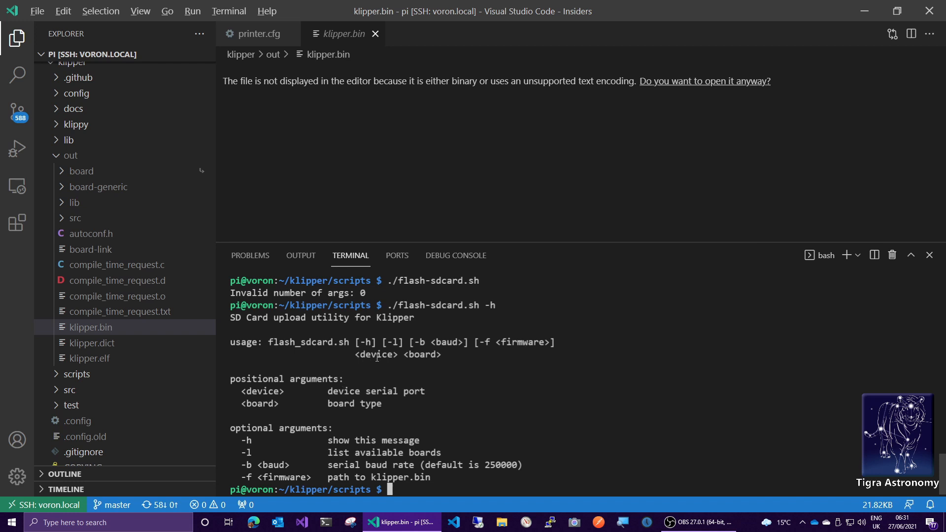
mouse_move(523, 348)
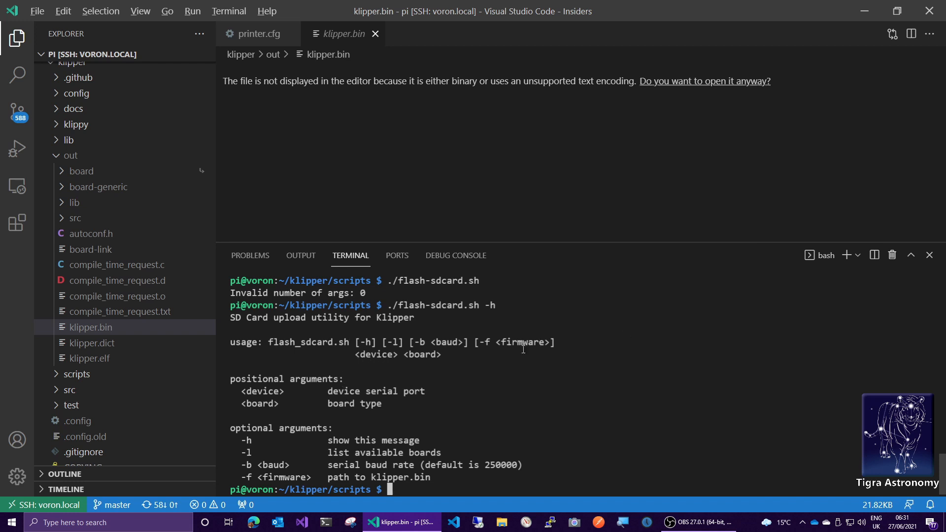
mouse_move(378, 359)
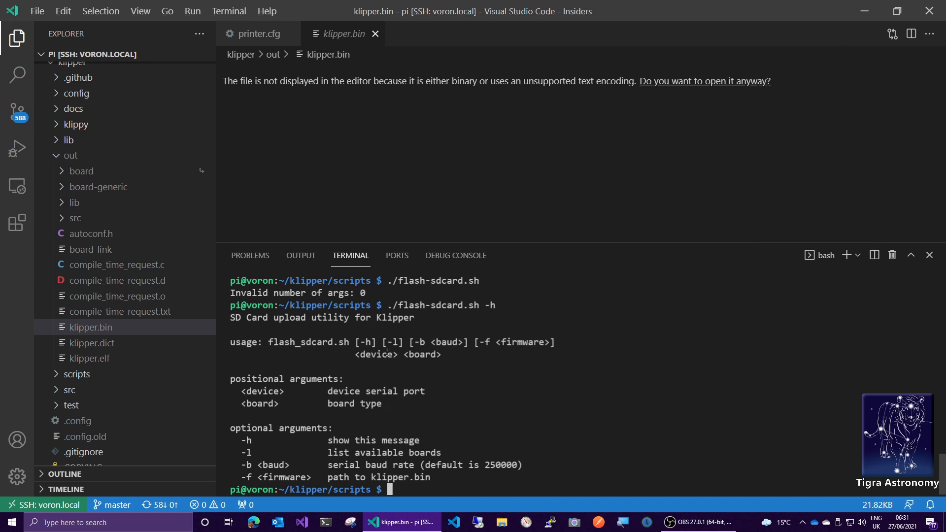
mouse_move(432, 354)
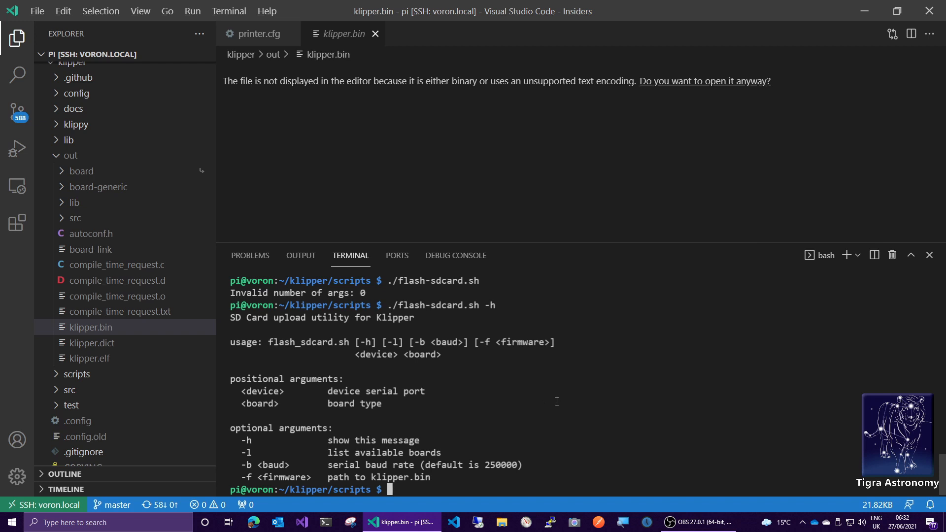
- Run ./flash-sdcard.sh -l to list supported boards such as generic-lpc1769 and smoothieboard-v1
text(./flash-sdcard.sh -)
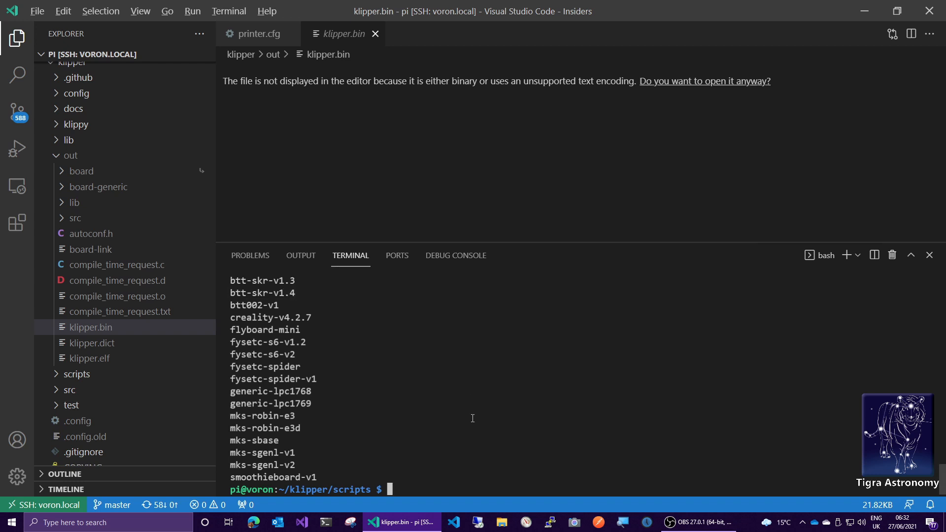
mouse_move(545, 420)
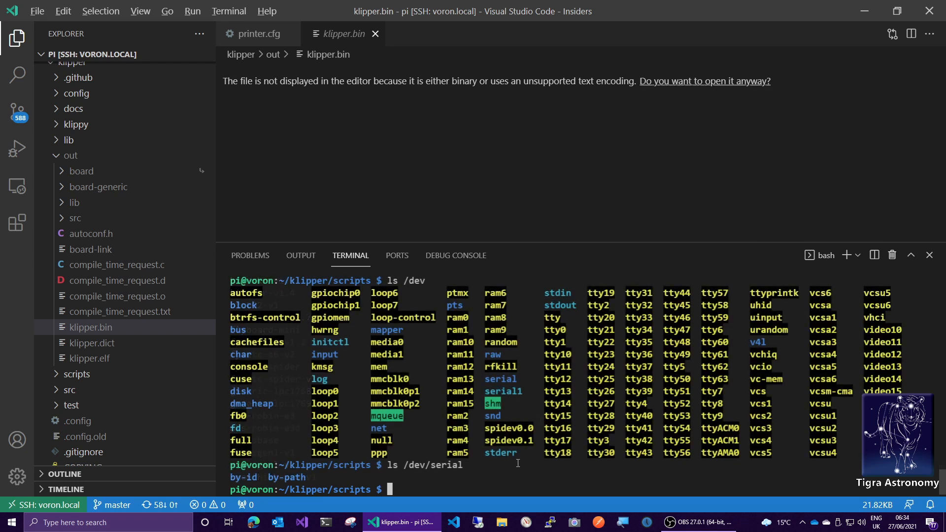
- List /dev/serial/by-id to reveal two usb-Klipper_lpc1769 ports and select the first device id
text(ls /dev/serial)
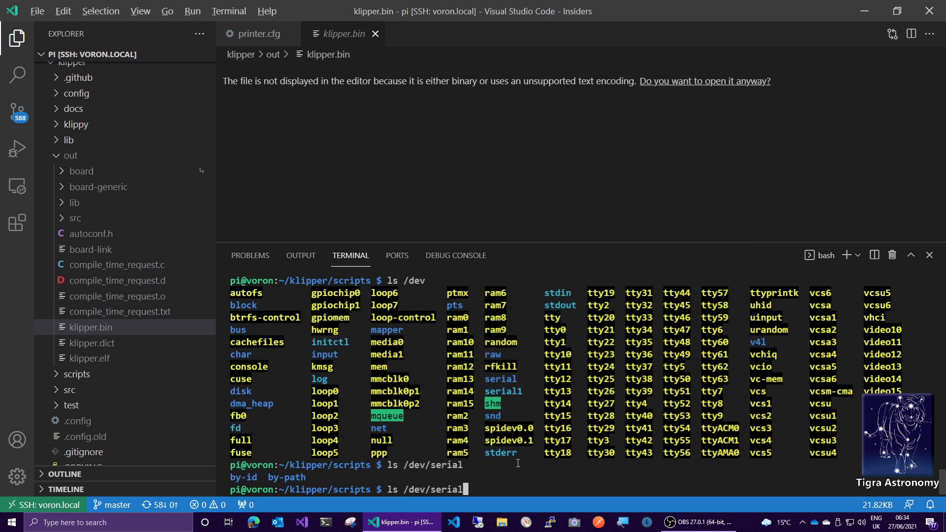
text(by-id/)
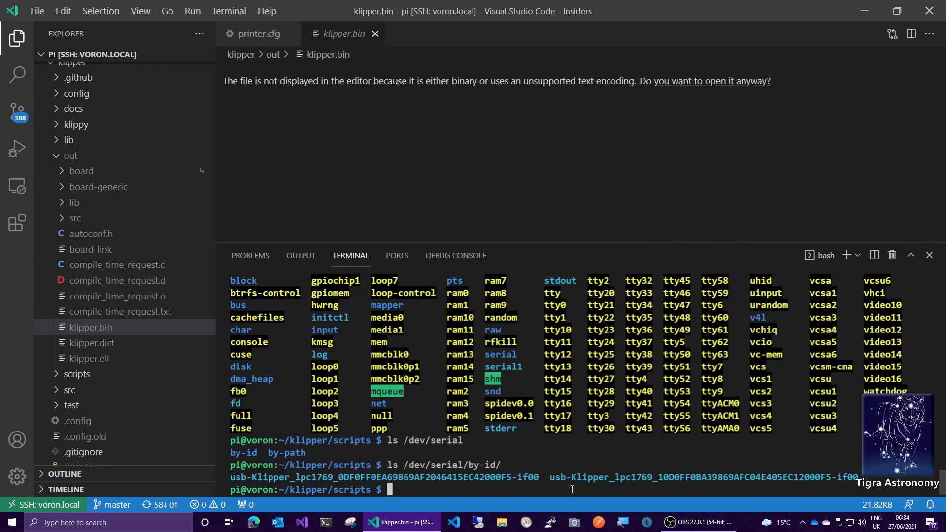
mouse_move(503, 505)
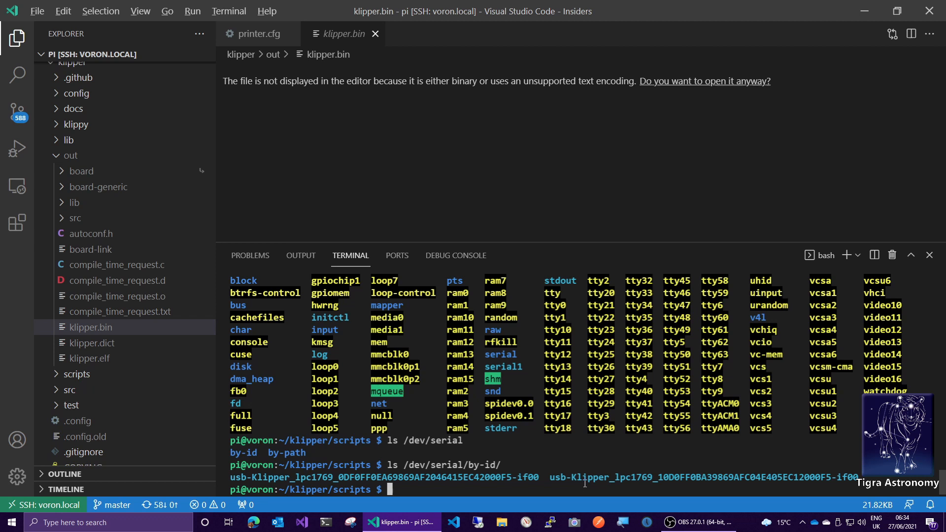
mouse_move(545, 483)
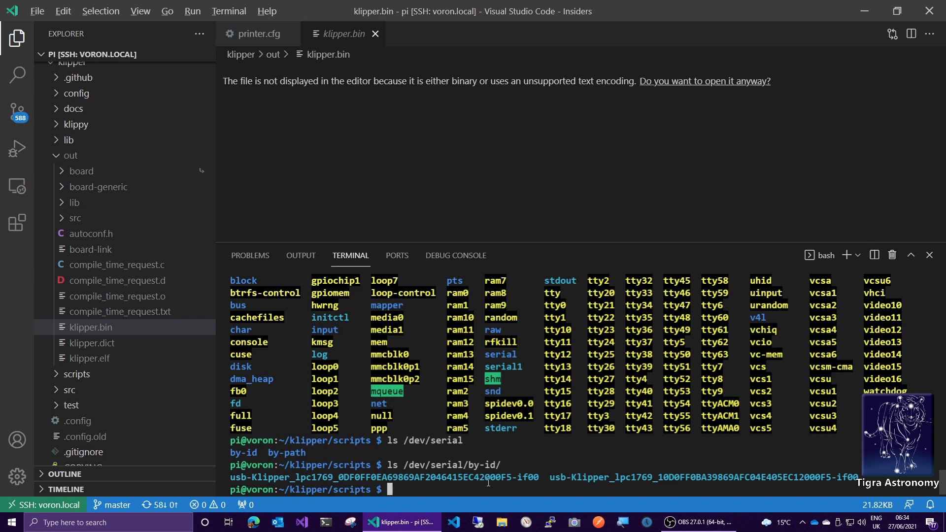
double_click(383, 477)
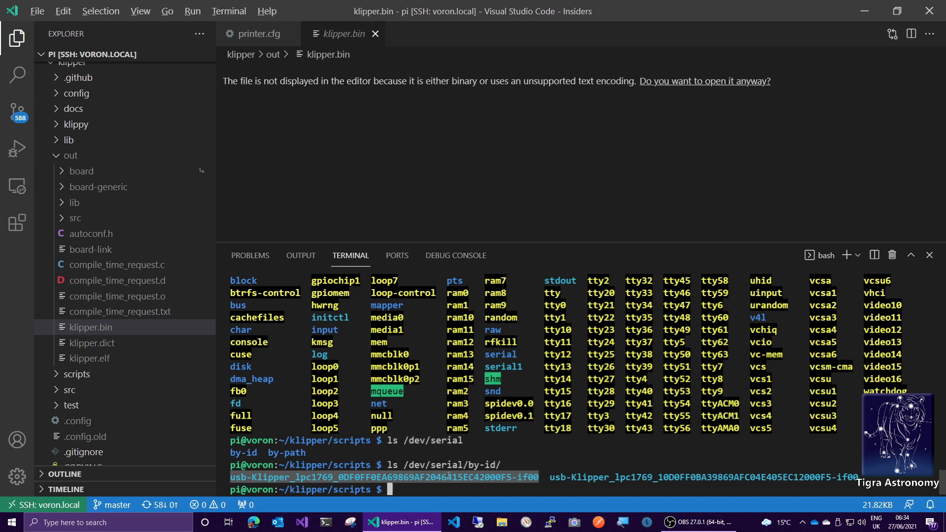
text(ls /dev/serial/by-id/)
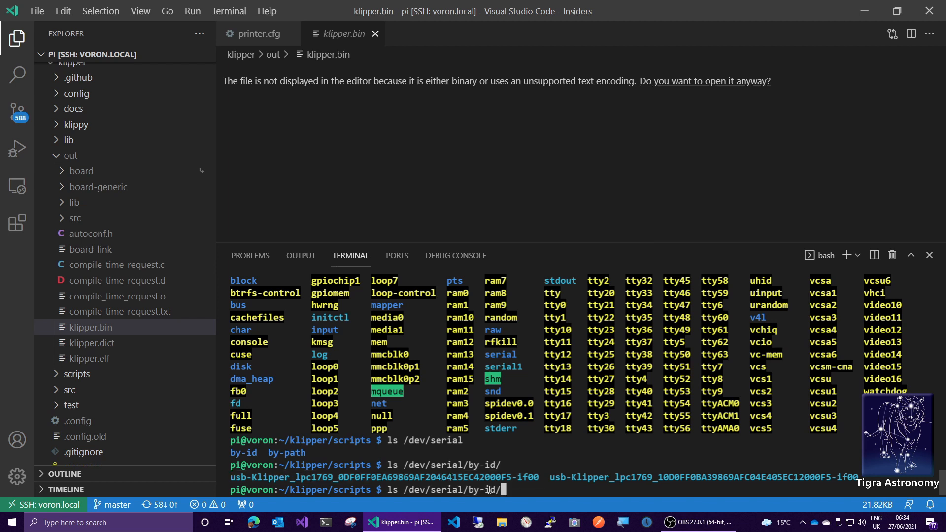